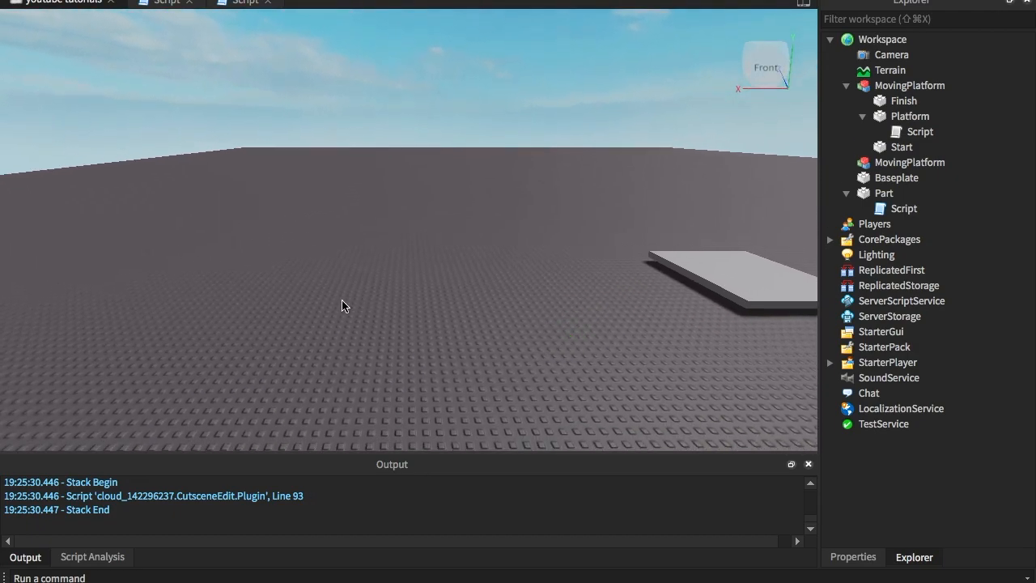
# Step: Insert three Parts for ground and raised slabs and group them into a Model (Ctrl+G)
pyautogui.click(884, 223)
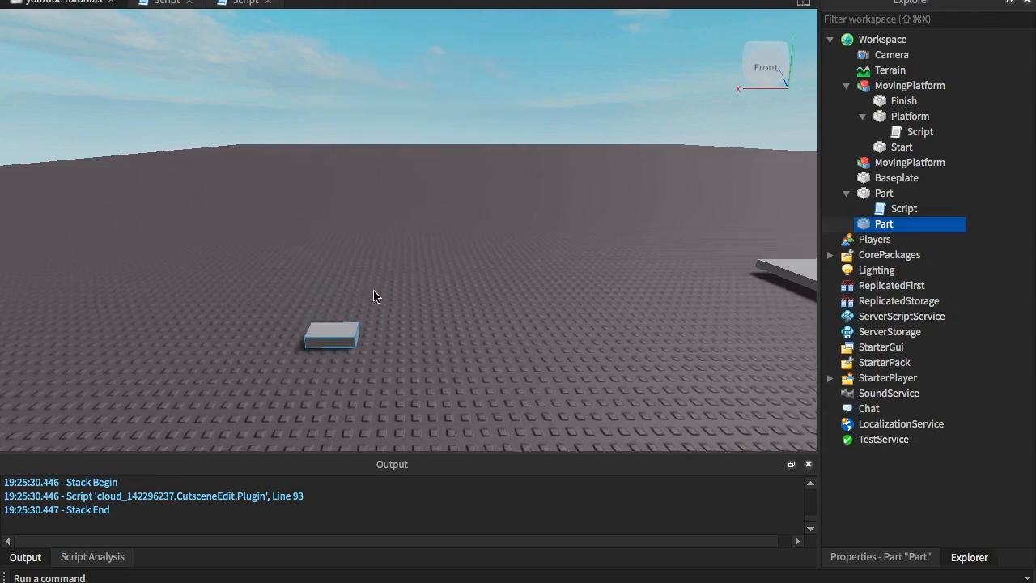
pyautogui.click(881, 557)
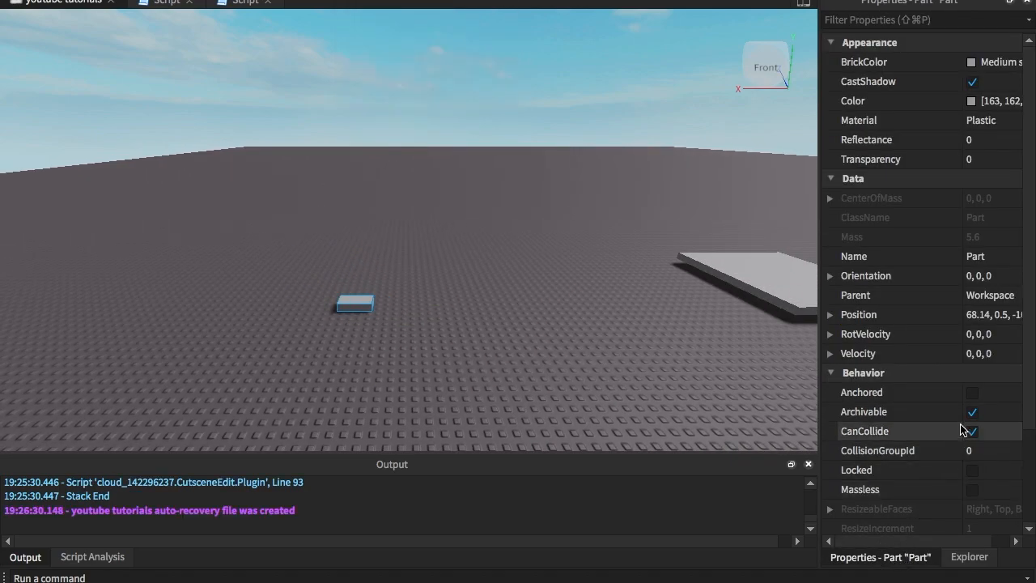
pyautogui.click(969, 558)
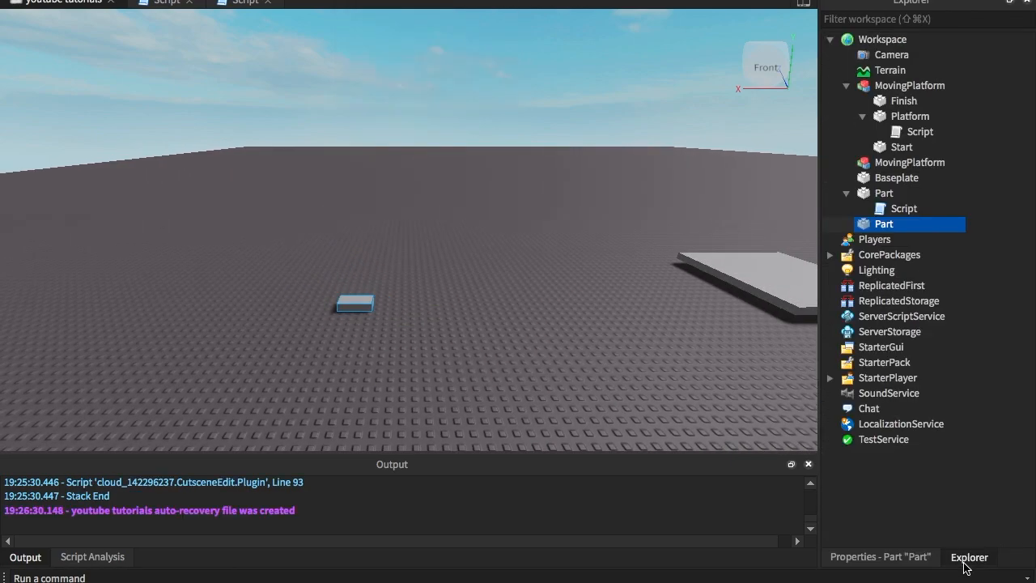
pyautogui.click(881, 557)
pyautogui.write('model')
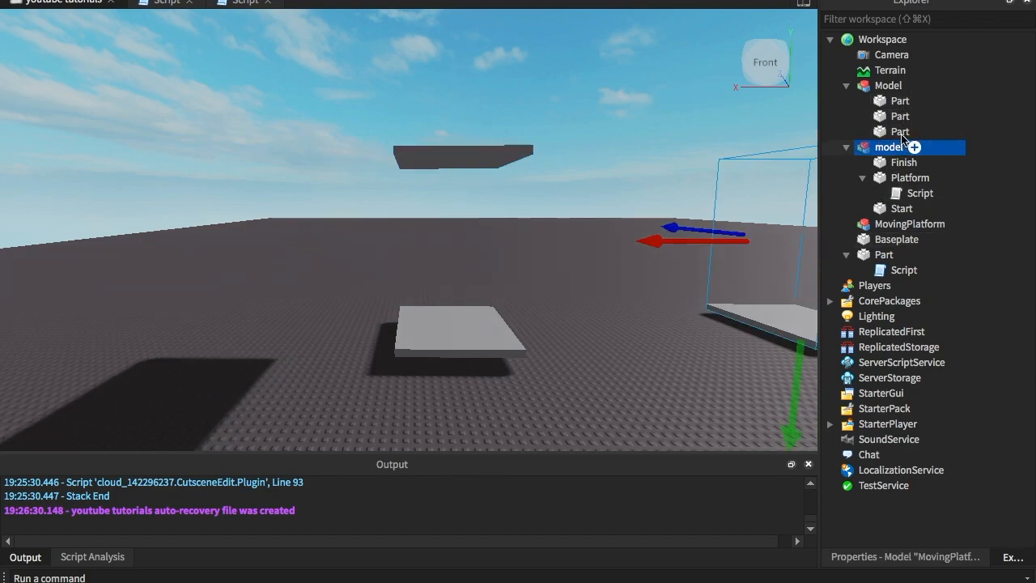
# Step: Rename the model to MovingPlatform and its parts to Start, Platform and End
pyautogui.click(887, 84)
pyautogui.write('atform')
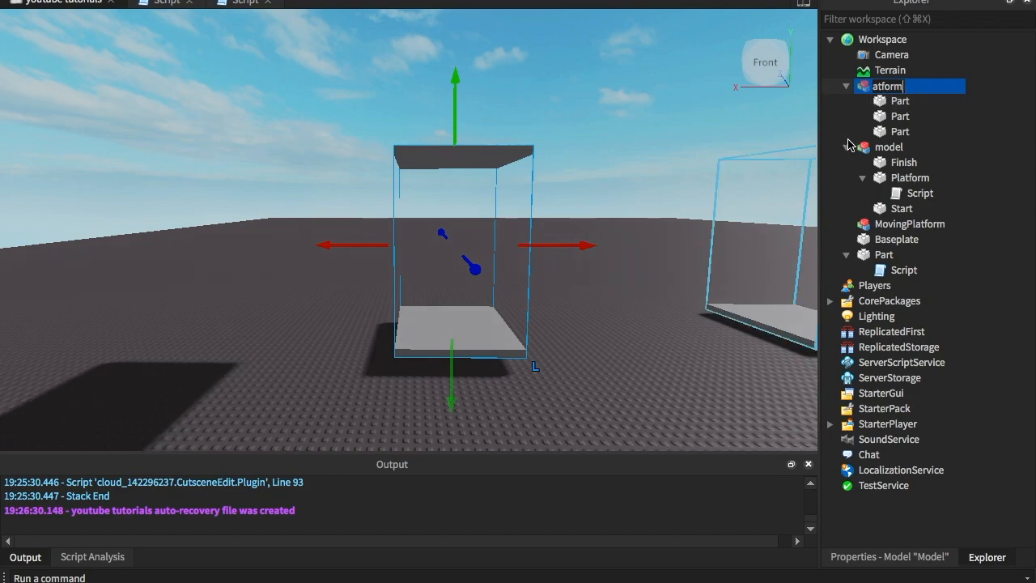
pyautogui.click(900, 131)
pyautogui.write('End')
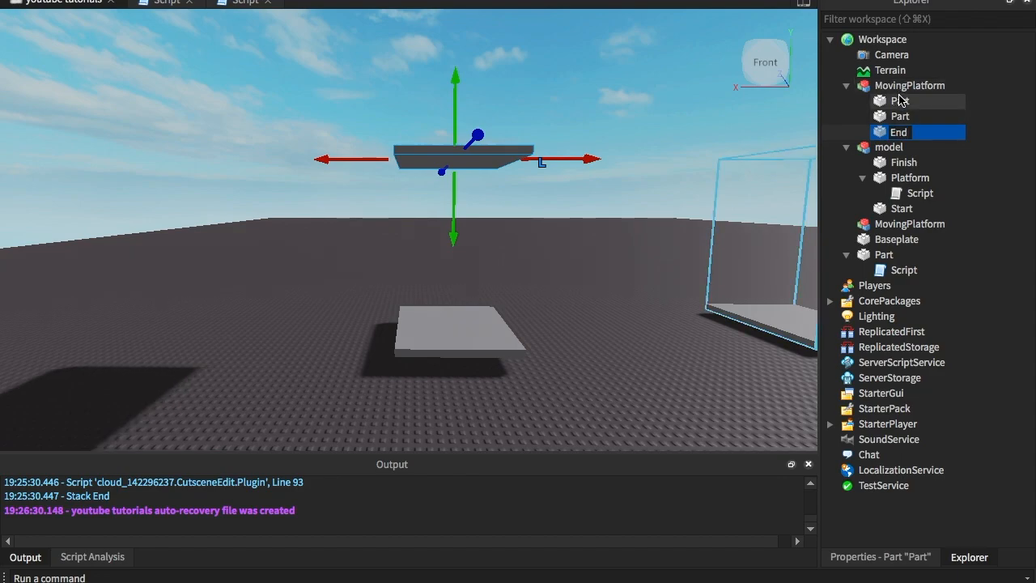
pyautogui.click(900, 100)
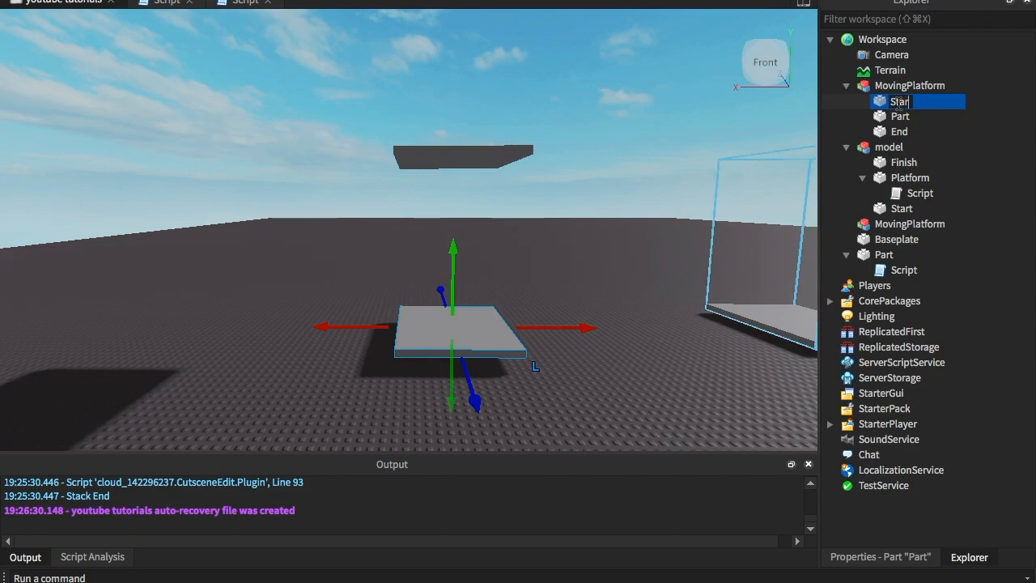
pyautogui.click(900, 117)
pyautogui.write('latform')
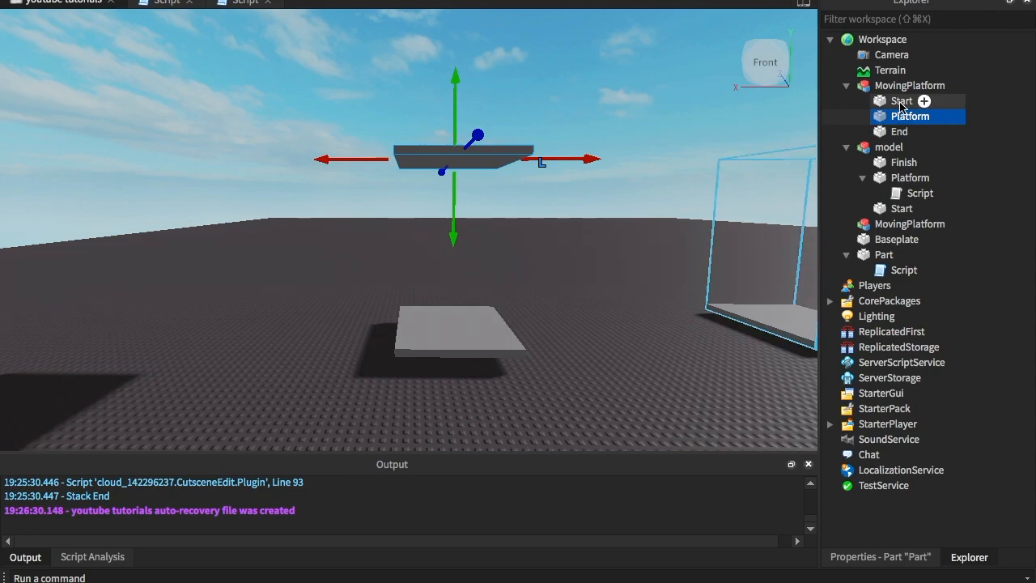
pyautogui.click(900, 101)
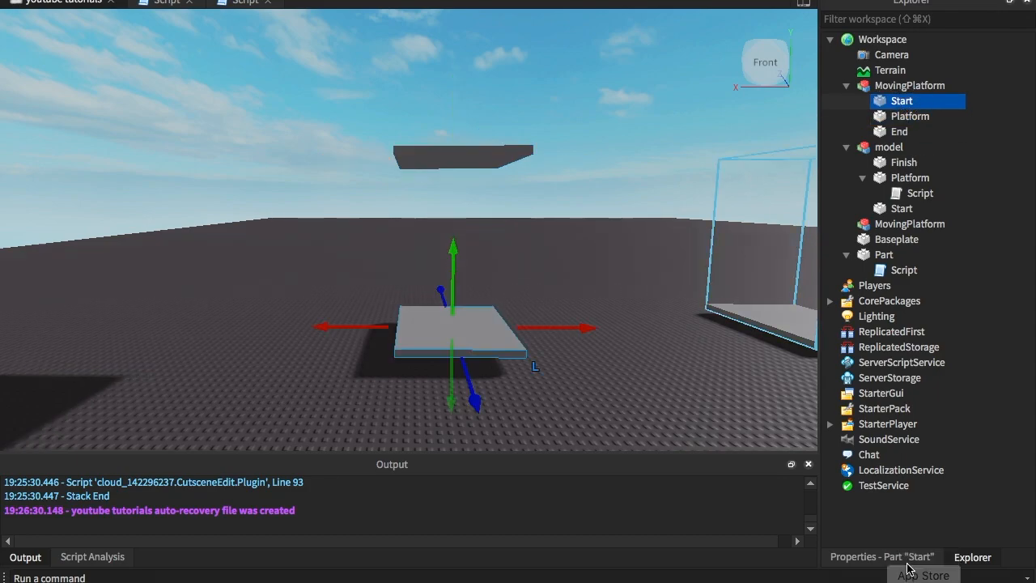
# Step: Set Start and End to Transparency 1 with CanCollide unticked
pyautogui.click(881, 557)
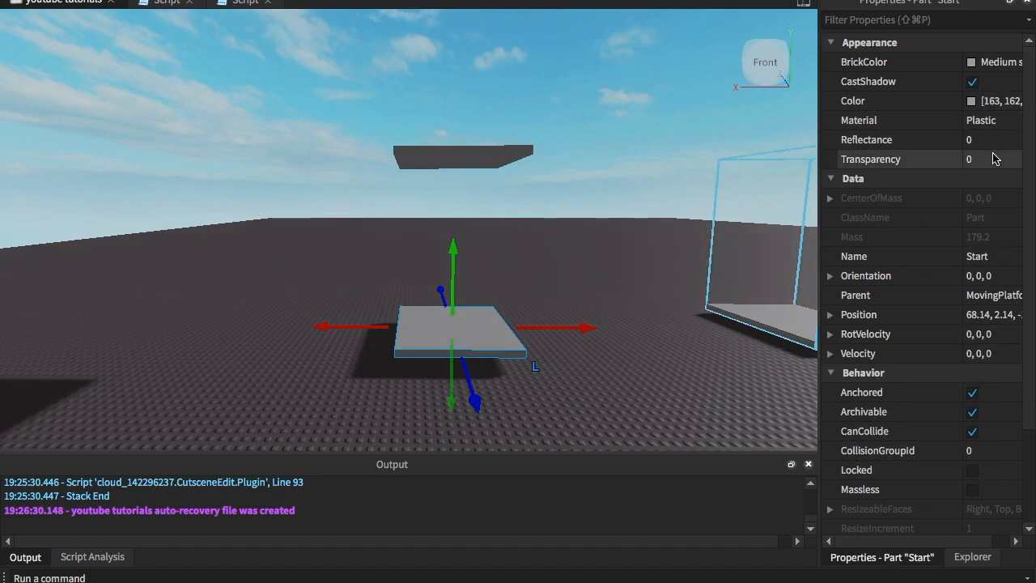
pyautogui.click(972, 431)
pyautogui.write('1')
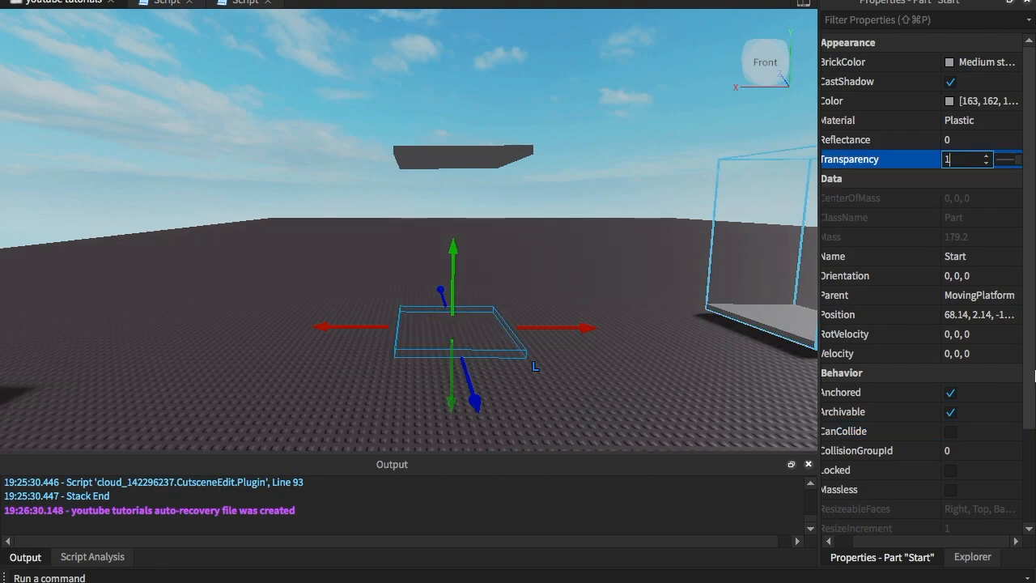
pyautogui.click(972, 557)
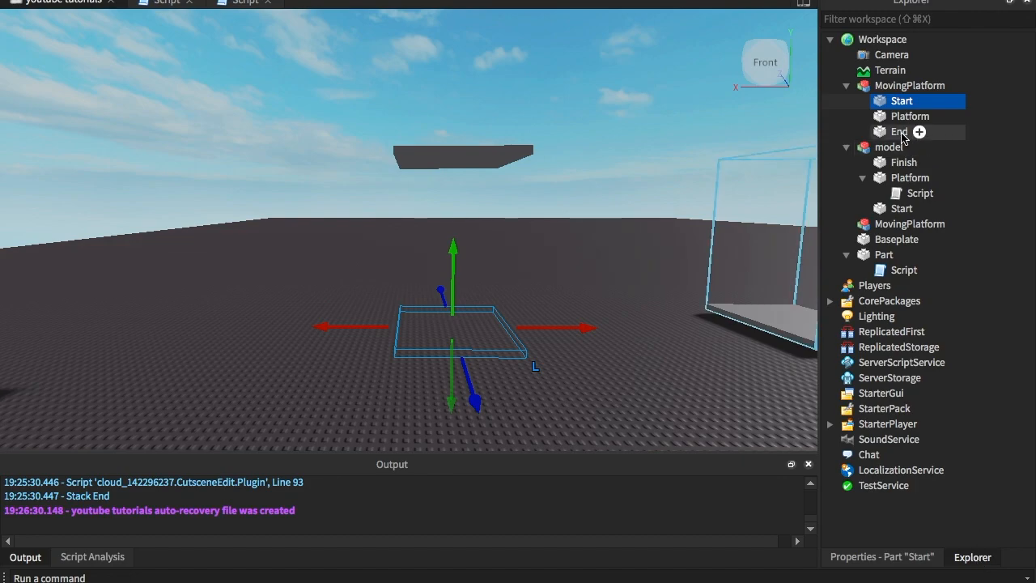
pyautogui.click(898, 131)
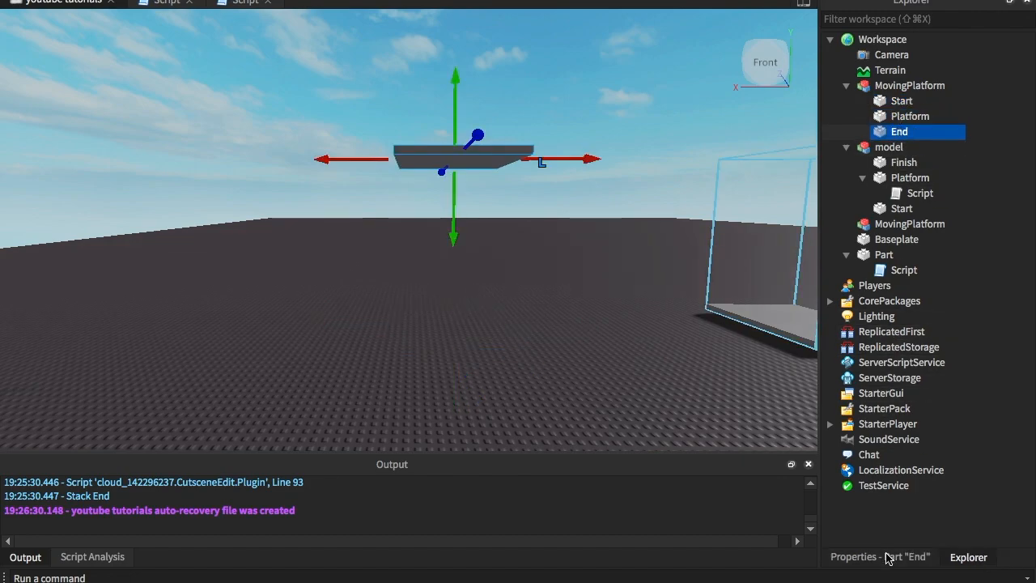
pyautogui.click(853, 557)
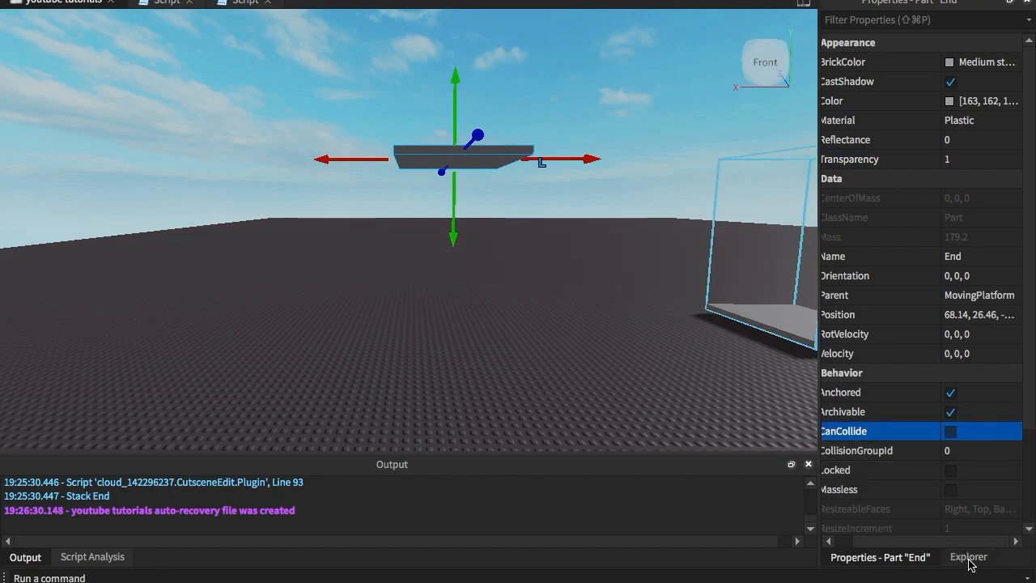
# Step: Confirm Platform stays anchored, collidable and at Transparency 0
pyautogui.click(968, 557)
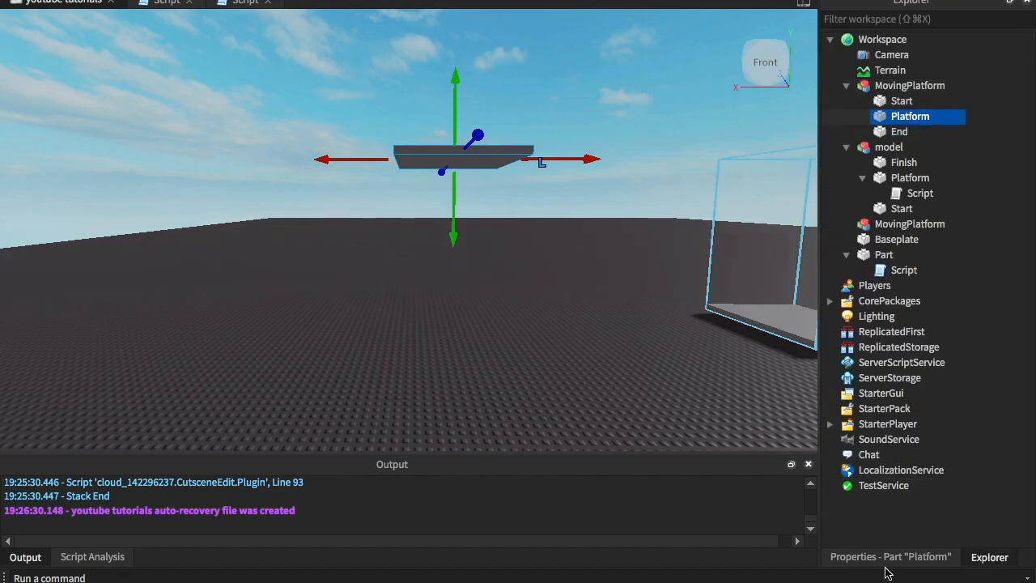
pyautogui.click(891, 557)
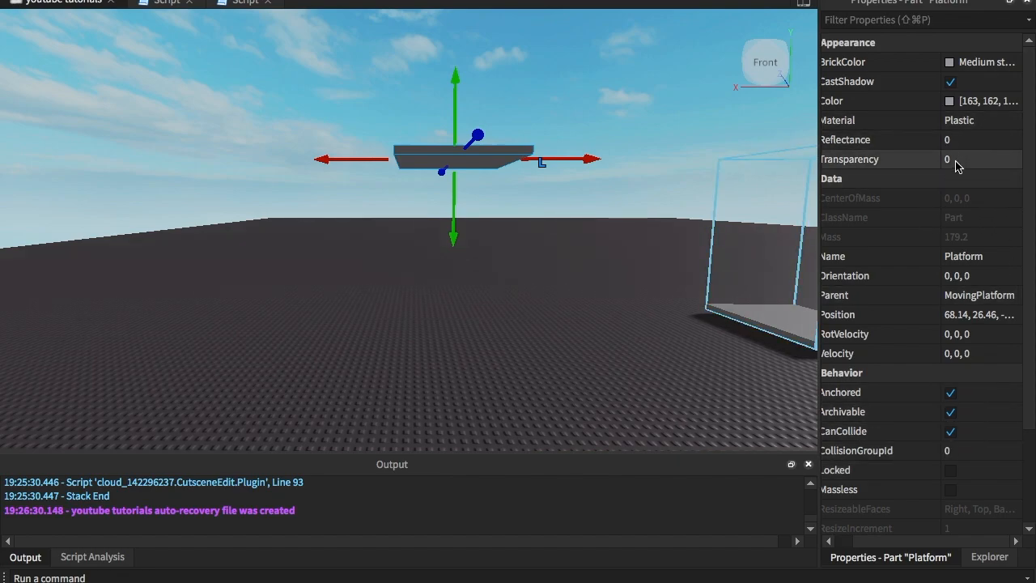
pyautogui.click(990, 557)
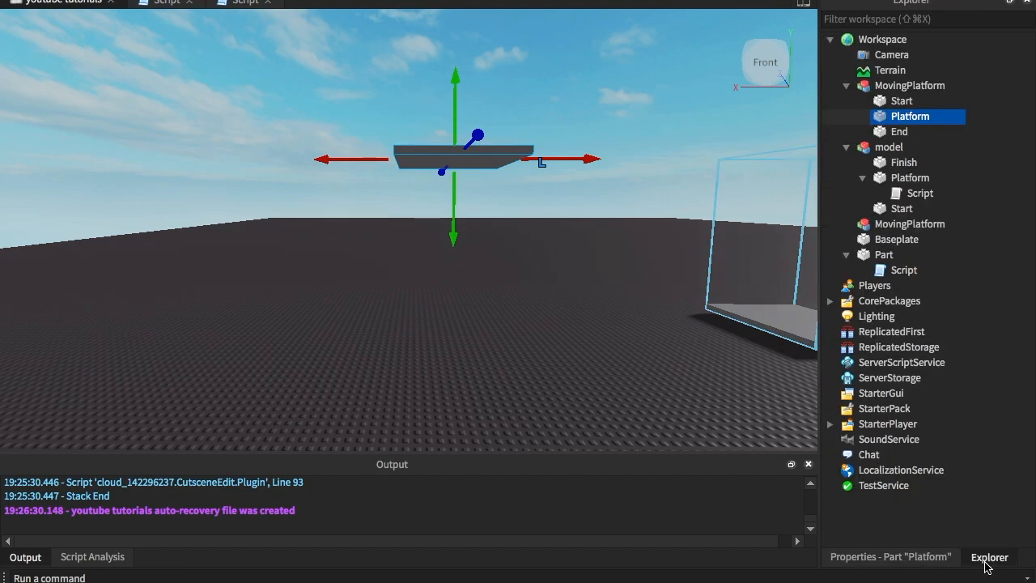
# Step: Add a Script inside Platform and define local tween = game:GetService("TweenService")
pyautogui.rightClick(910, 117)
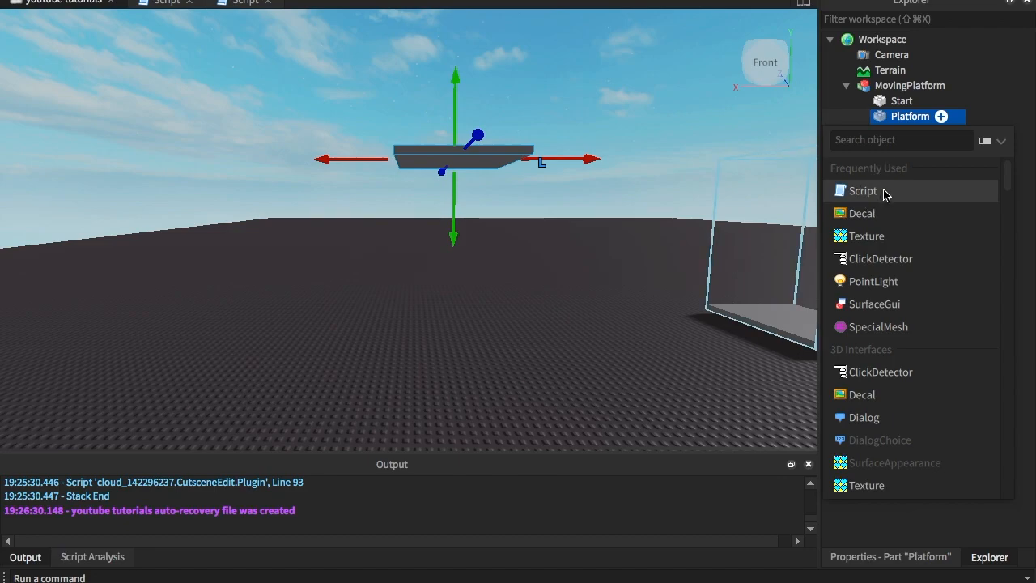
pyautogui.click(861, 191)
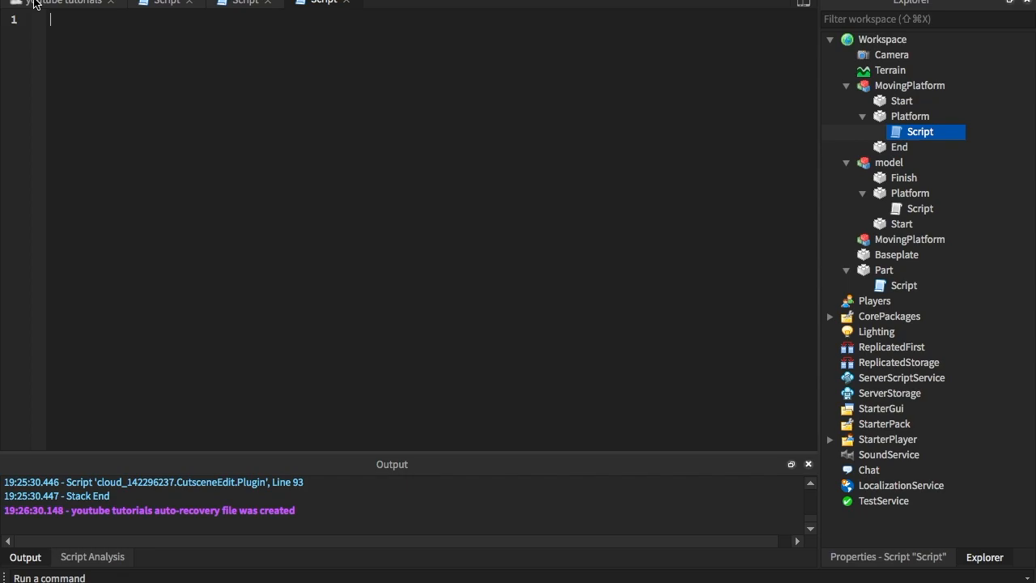
pyautogui.write('local tween = game:')
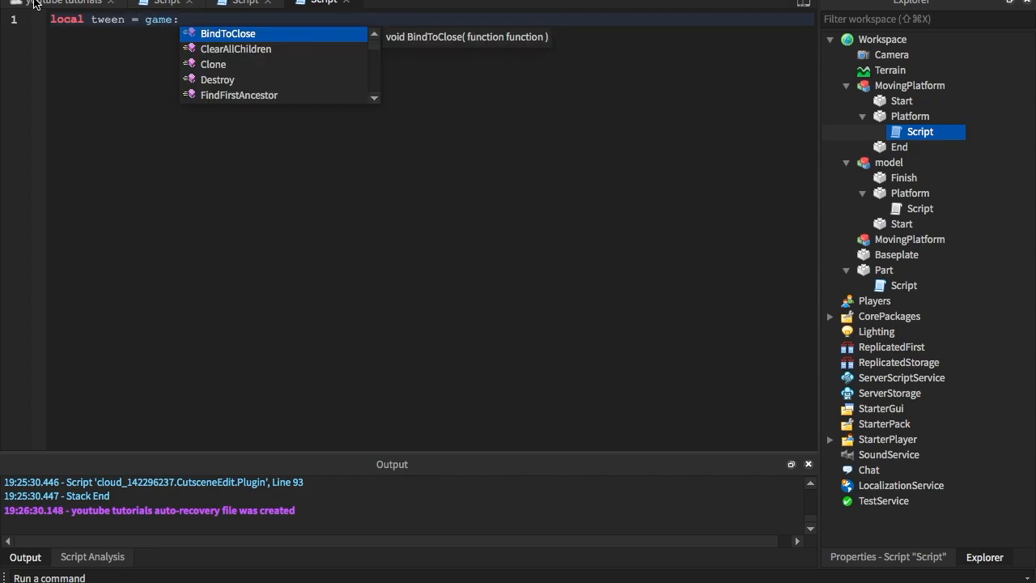
pyautogui.write('GetService(t')
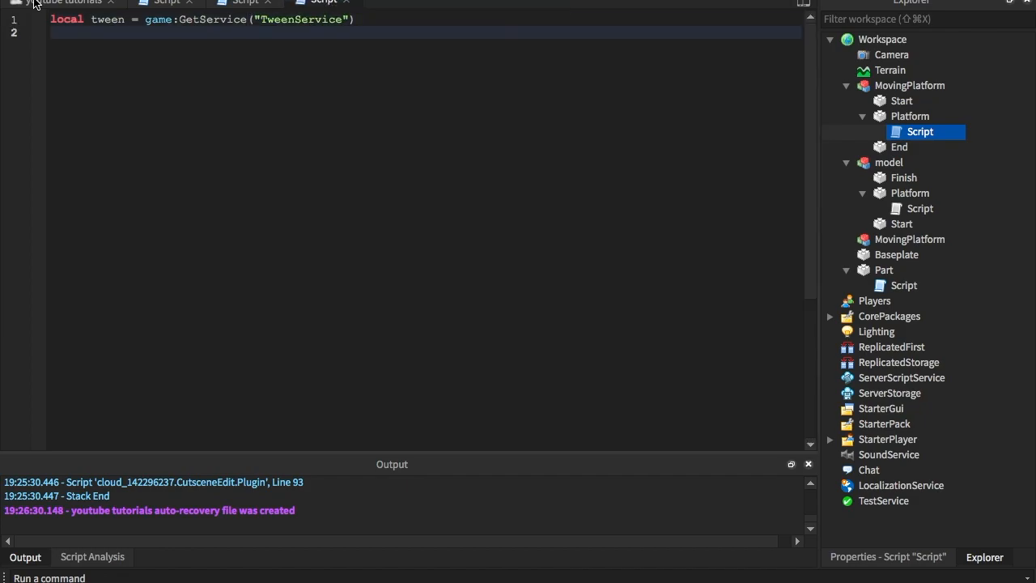
# Step: Define start, finish and plat as script.Parent.Parent.Start, End and Platform
pyautogui.write('local start = script.Parent.Parent.sta')
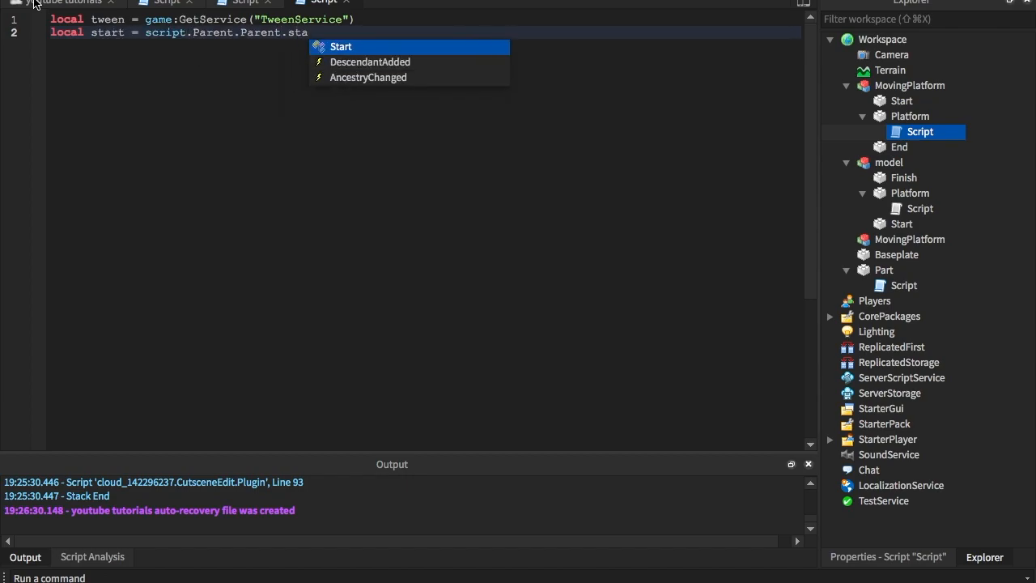
pyautogui.press('enter')
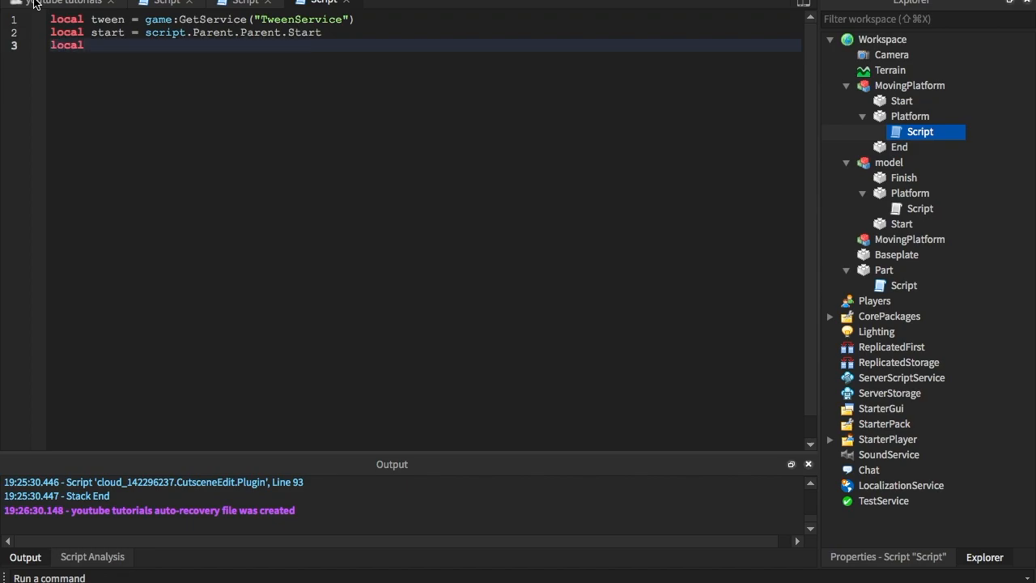
pyautogui.write('end = s')
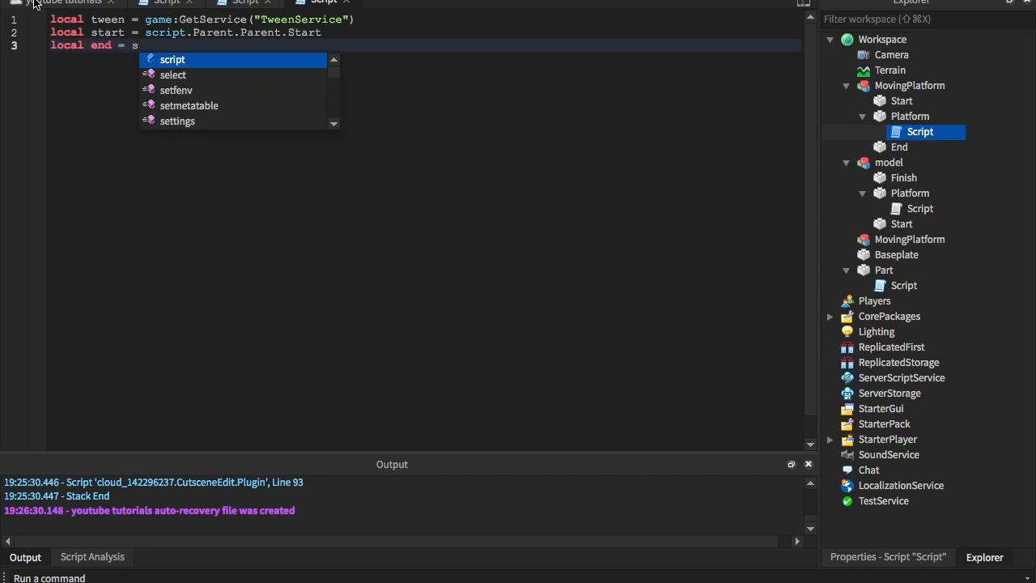
pyautogui.write('fini')
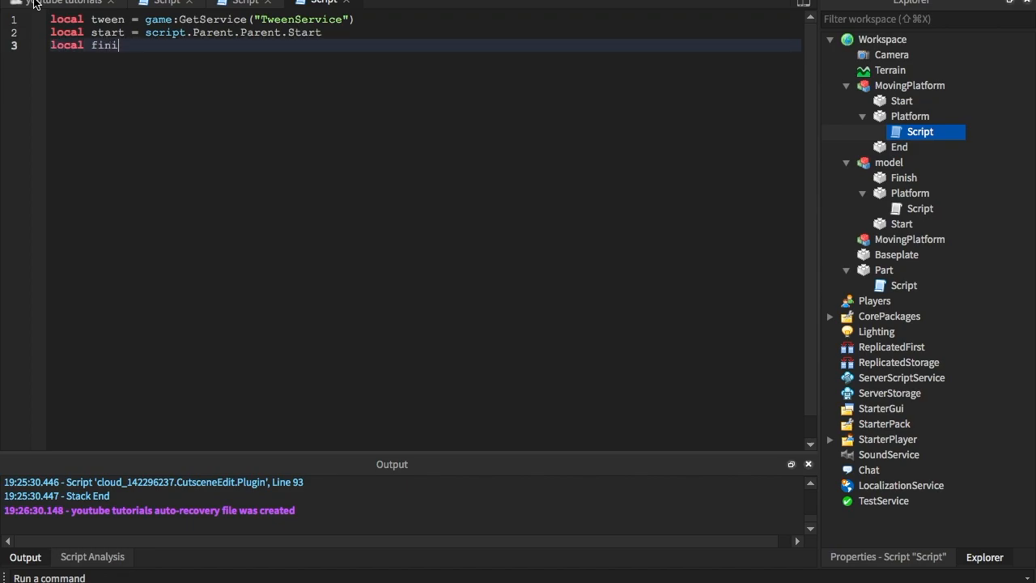
pyautogui.write('sh = script.p')
pyautogui.write('local')
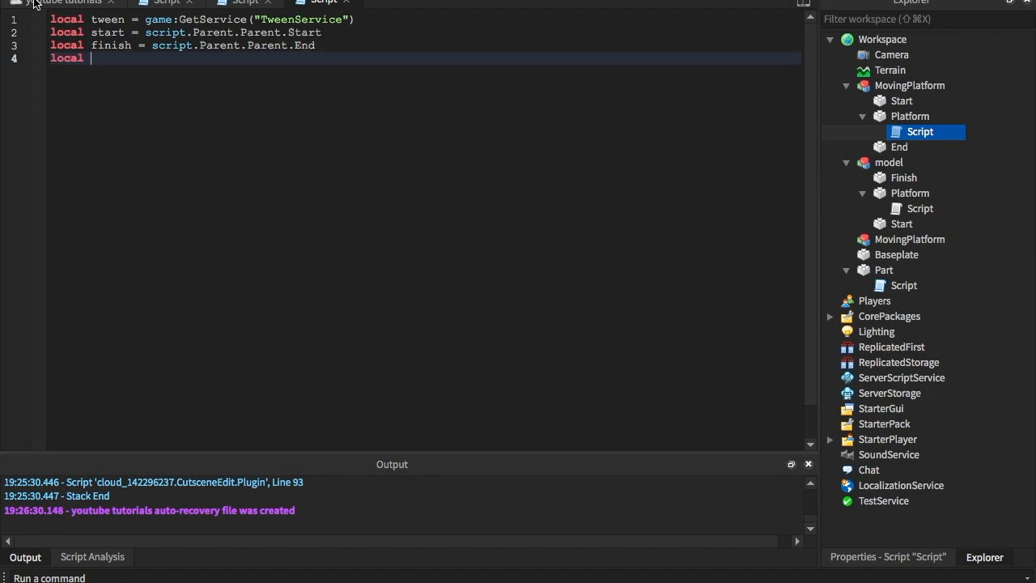
pyautogui.write('pl')
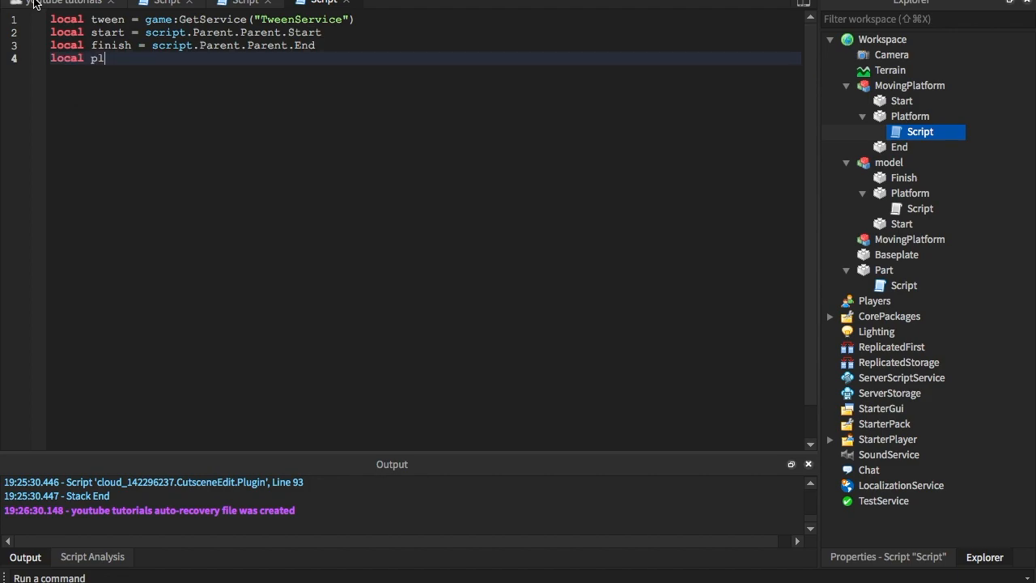
pyautogui.write('at = script.p')
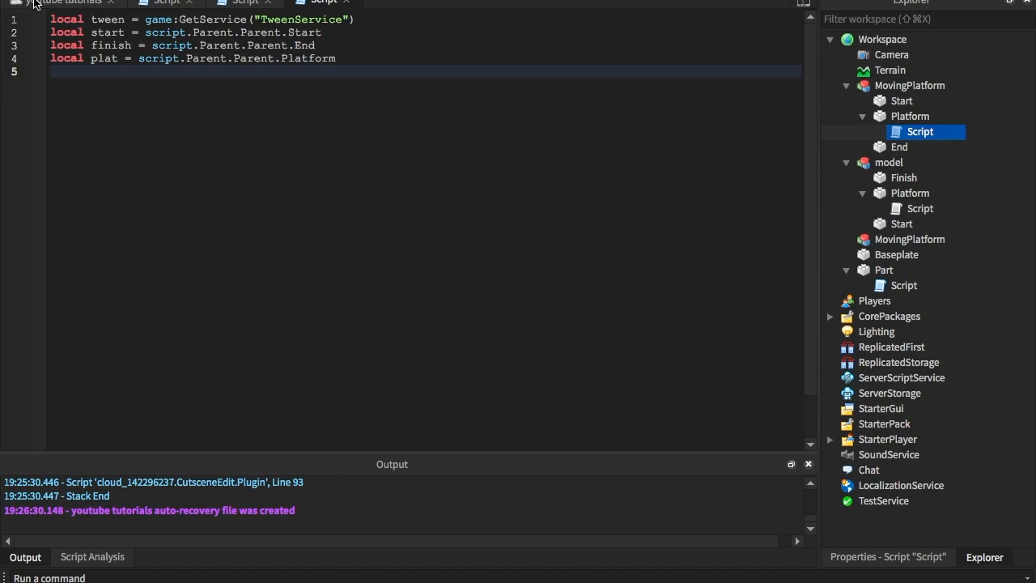
# Step: Open a while true do loop with a wait() inside
pyautogui.write('w')
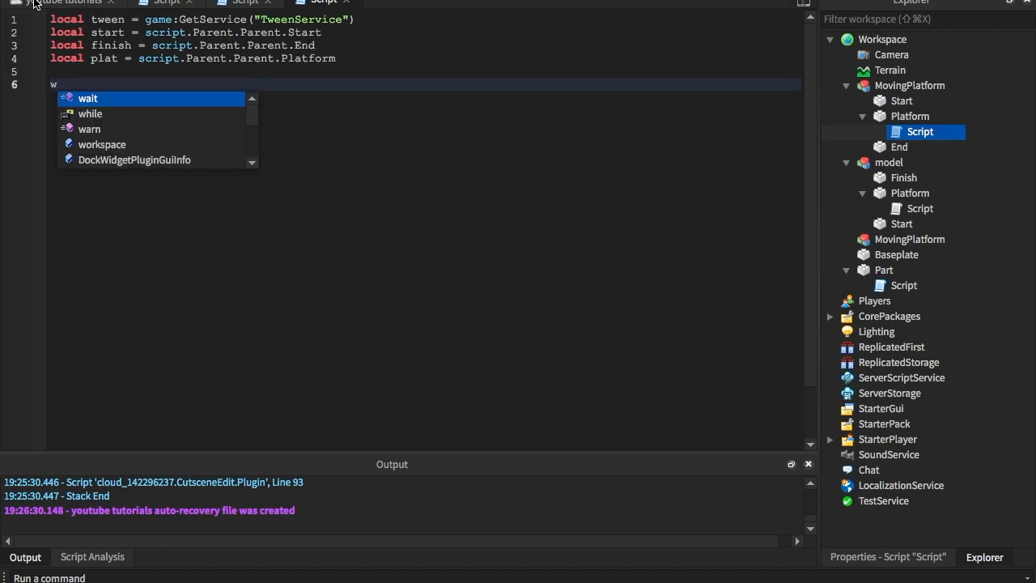
pyautogui.write('hile')
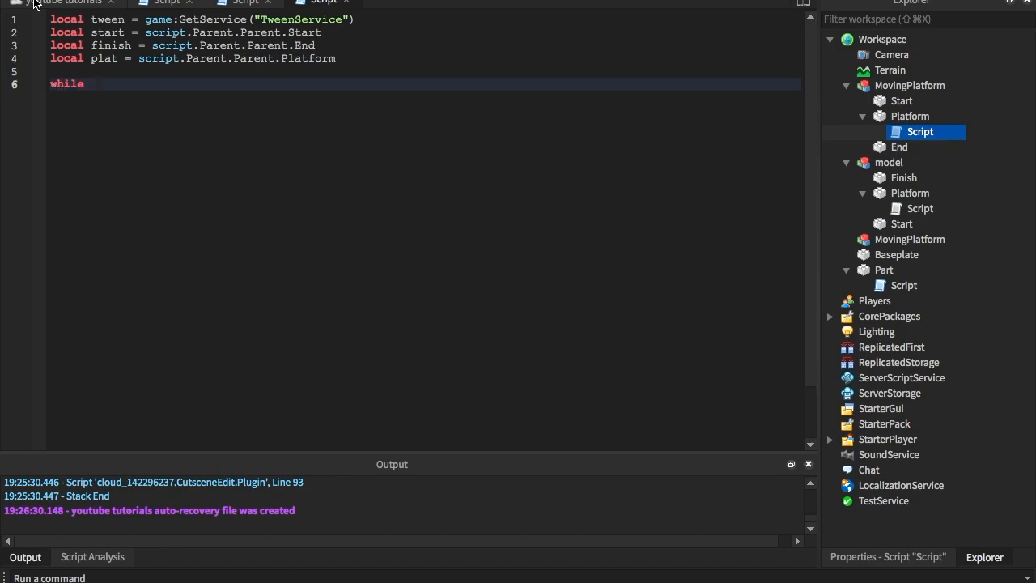
pyautogui.write('true do')
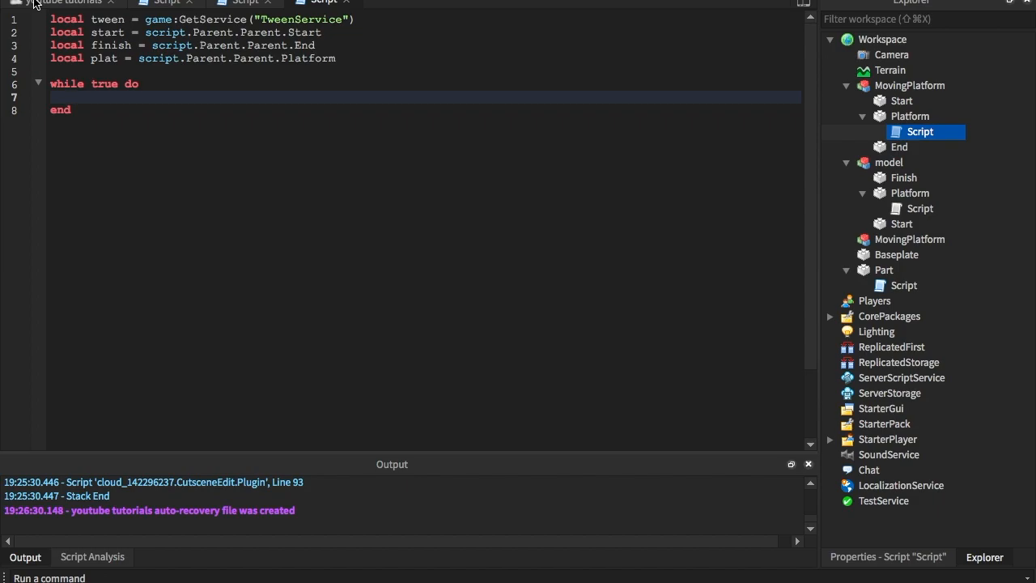
pyautogui.write('wait()')
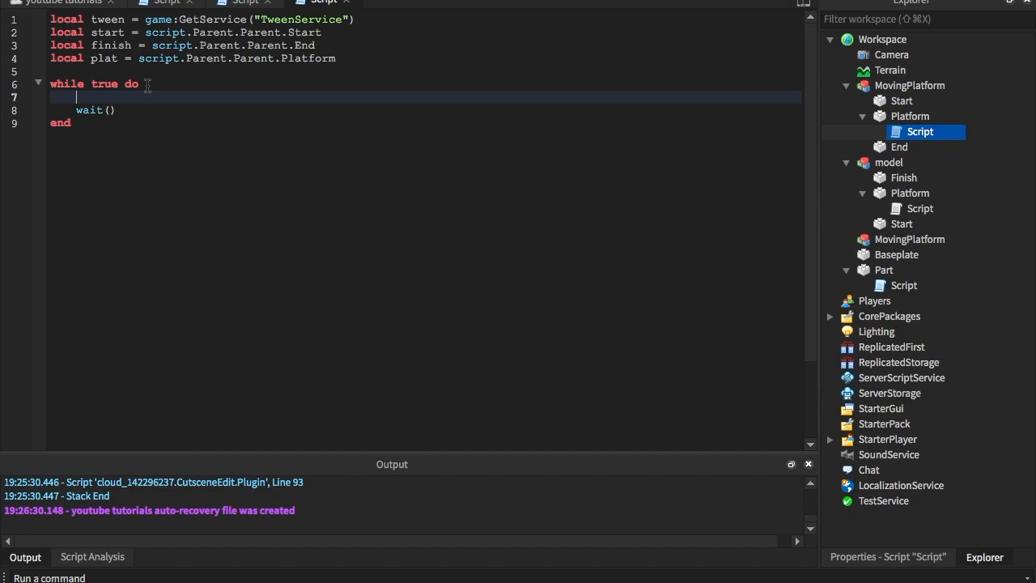
pyautogui.moveTo(120, 110)
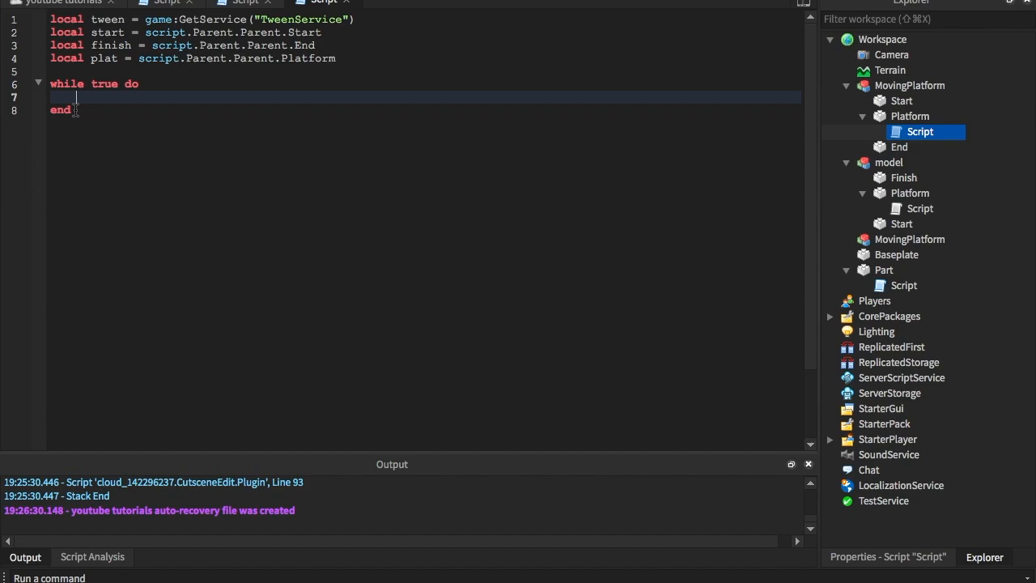
# Step: Inside the loop declare local tweenTable = {} and set tweenTable.Position = start.Position
pyautogui.write('tw')
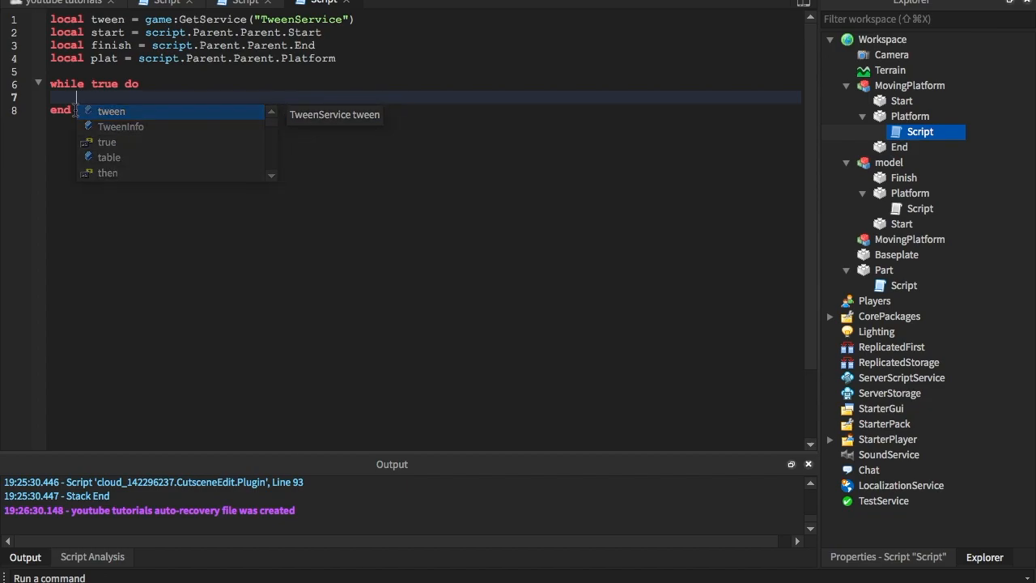
pyautogui.write('local twee')
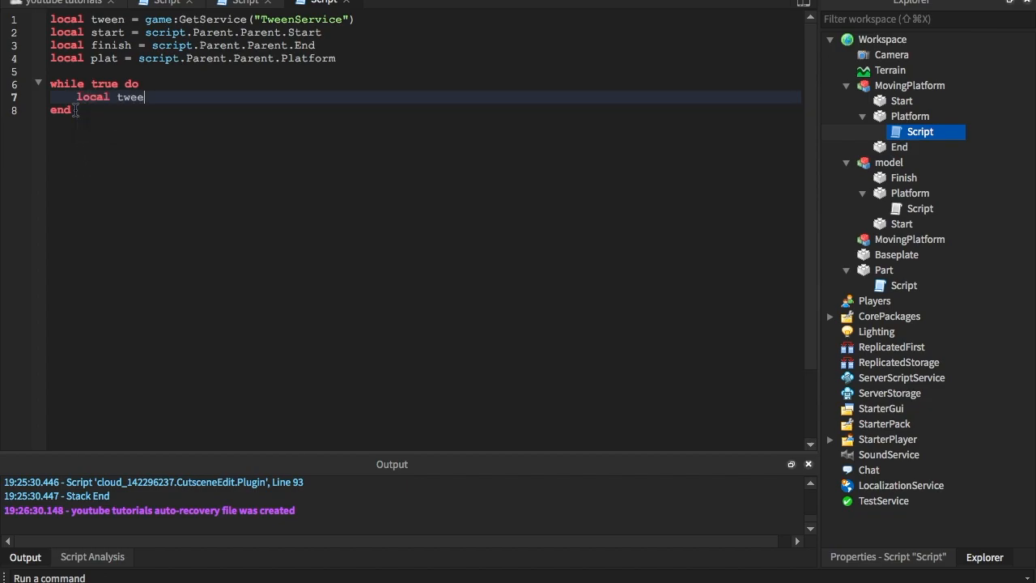
pyautogui.write('nTanle')
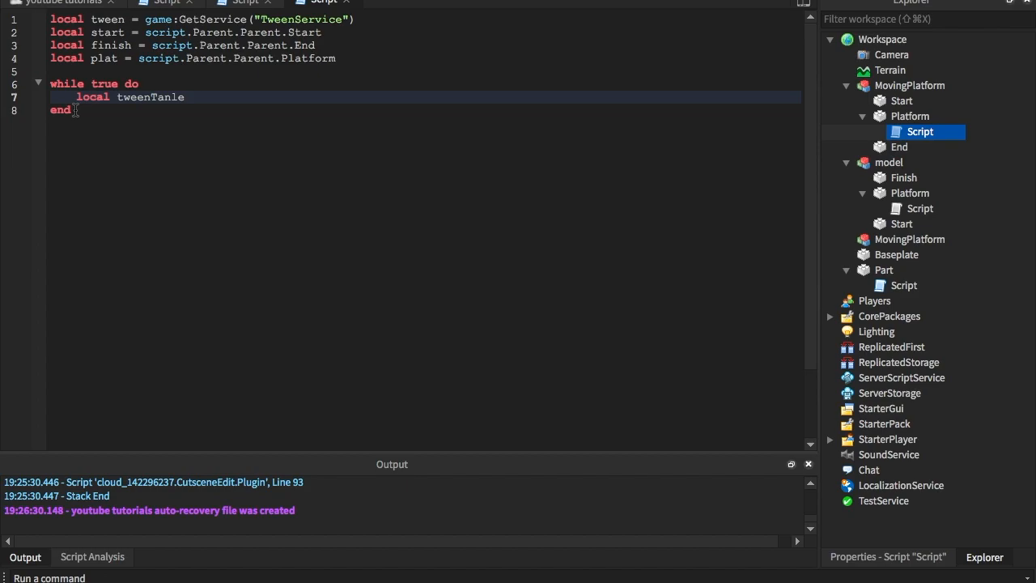
pyautogui.press('BackSpace')
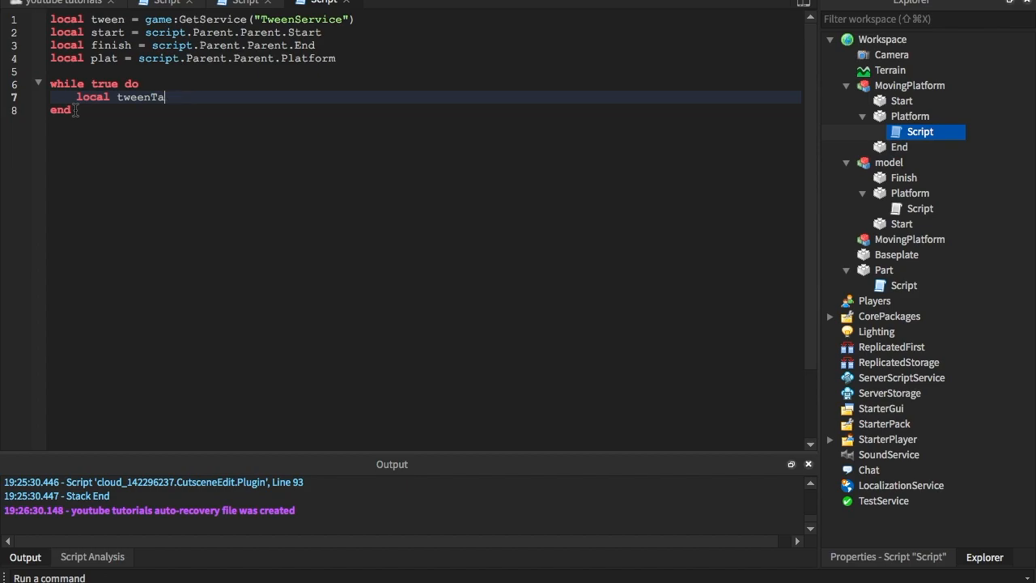
pyautogui.write('ble{}')
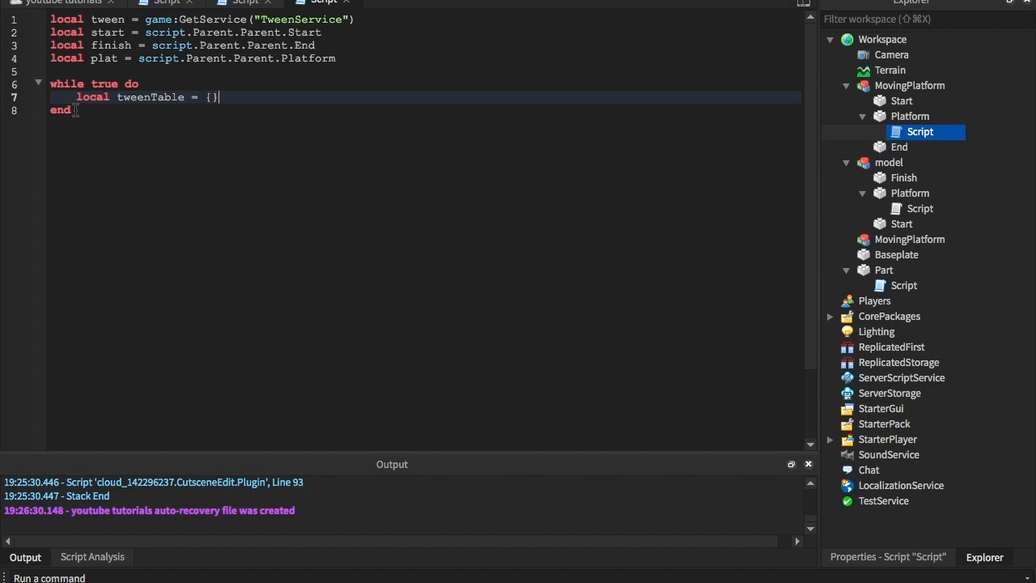
pyautogui.press('Enter')
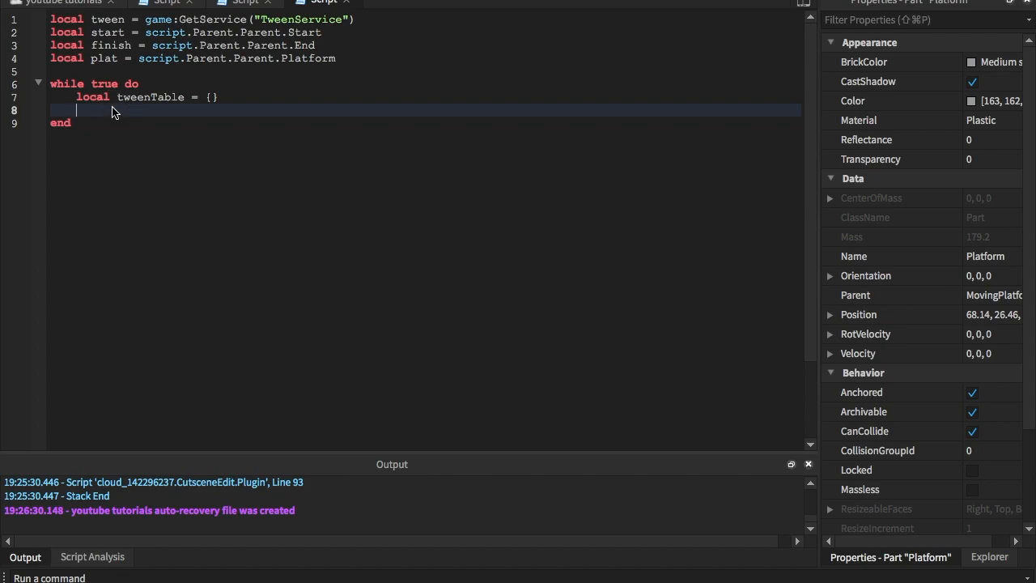
pyautogui.write('tweenTable.Position =')
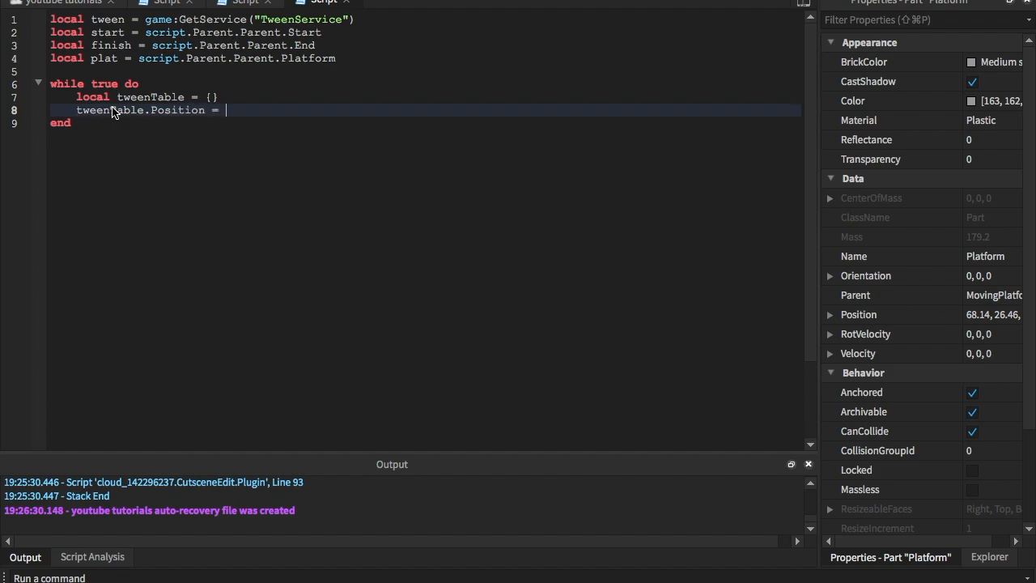
pyautogui.write('start.Position')
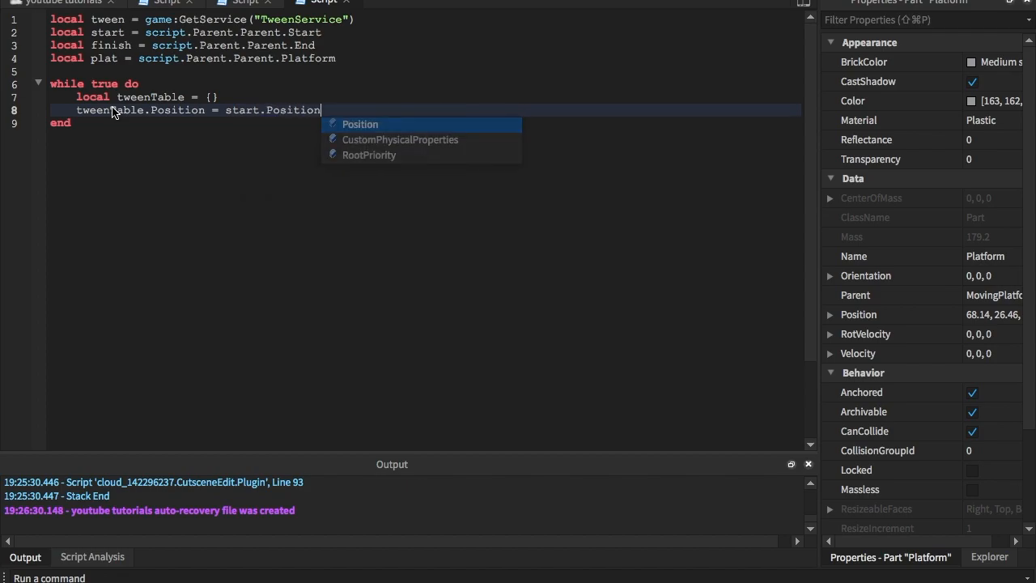
pyautogui.press('enter')
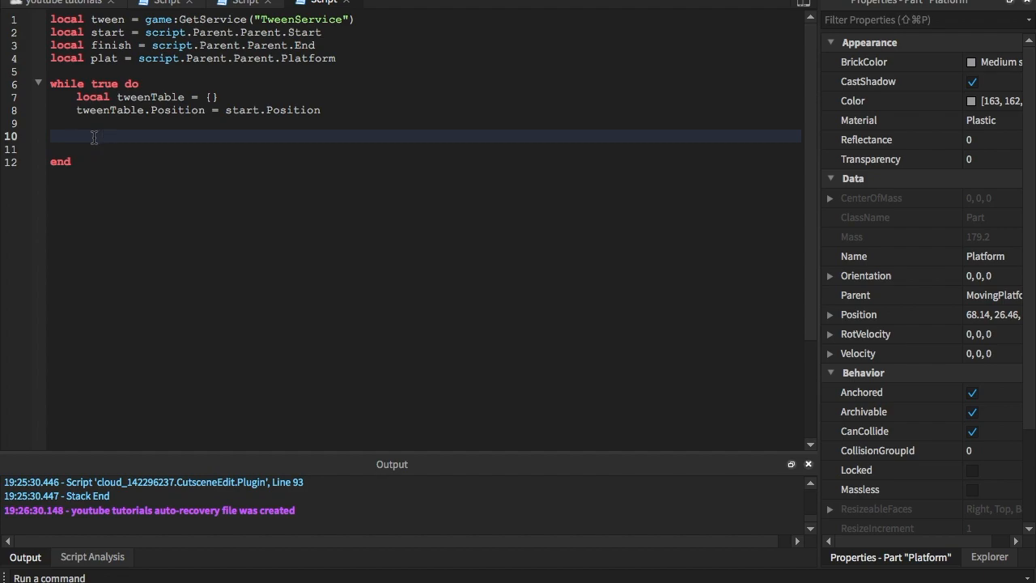
# Step: Start local tweenInfo = TweenInfo.new( with a duration of 5 seconds
pyautogui.write('tween')
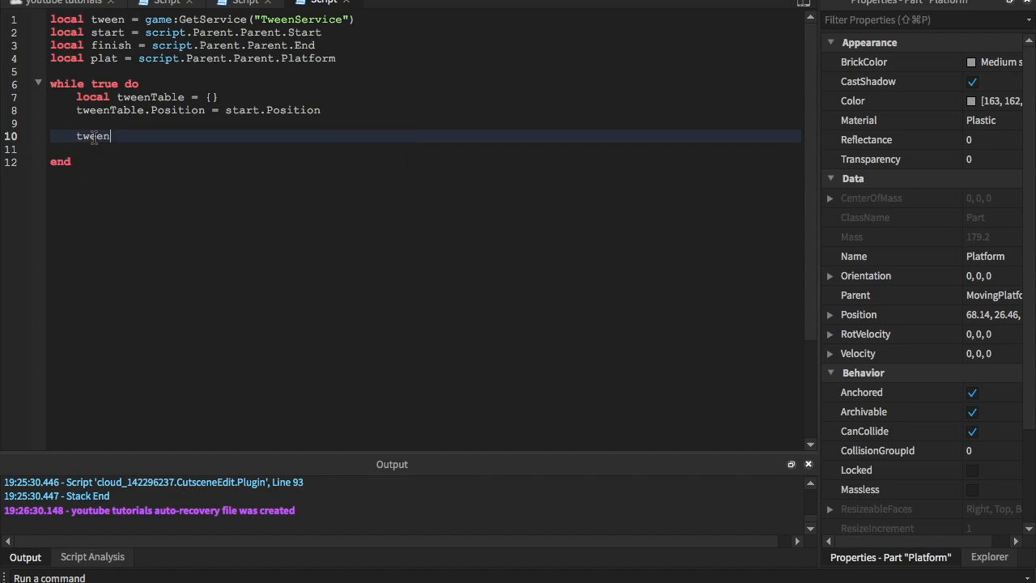
pyautogui.write('local')
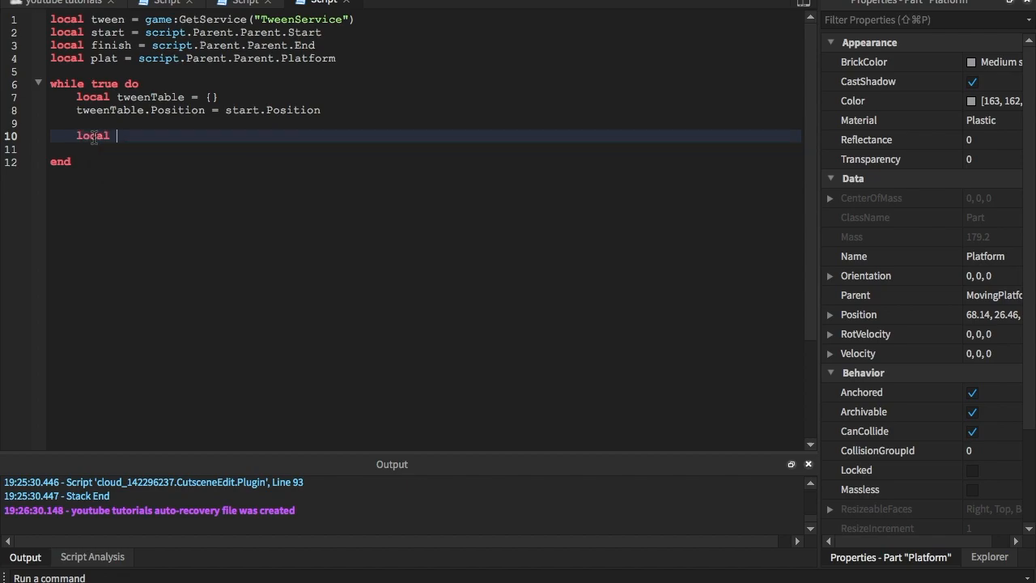
pyautogui.write('tweeninfp =')
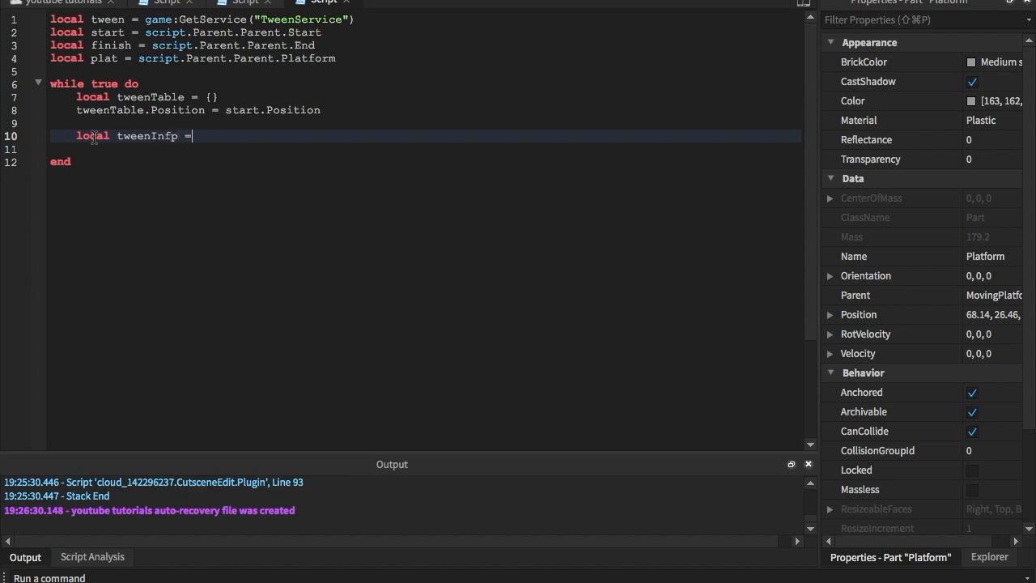
pyautogui.write('0')
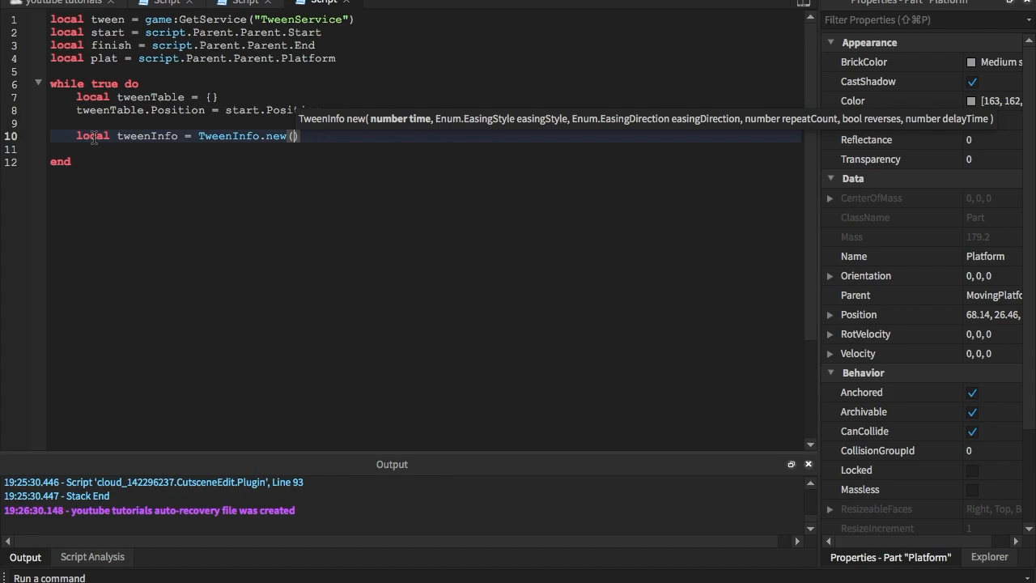
pyautogui.write('5')
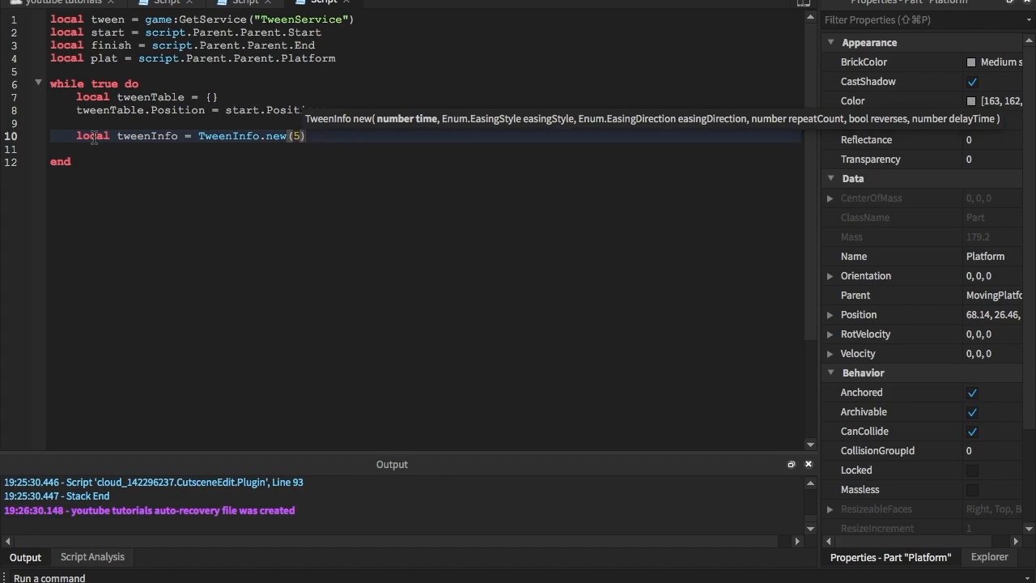
pyautogui.write(',')
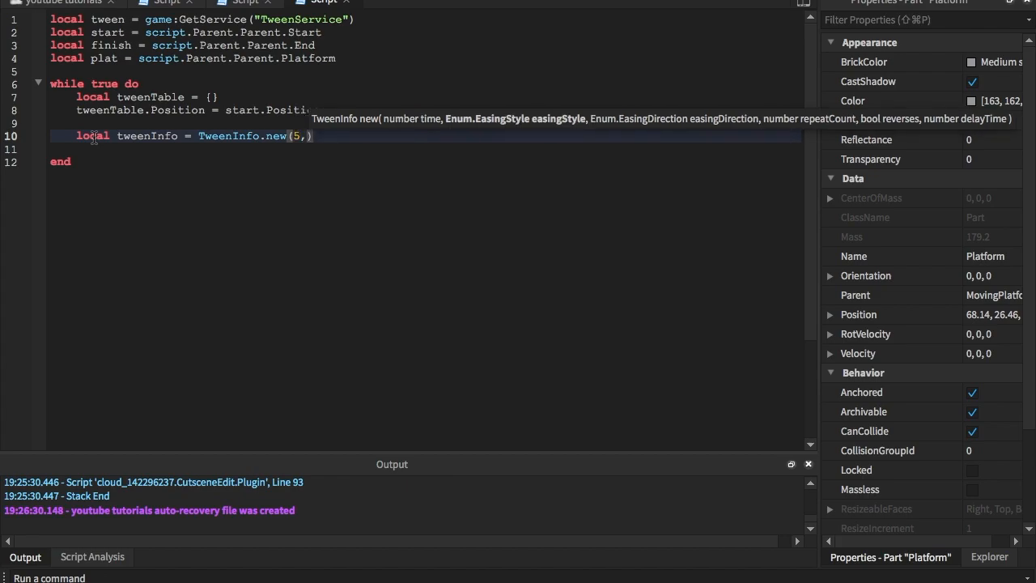
# Step: Add Enum.EasingStyle.Linear and Enum.EasingDirection.In to the TweenInfo arguments
pyautogui.write('Enum.')
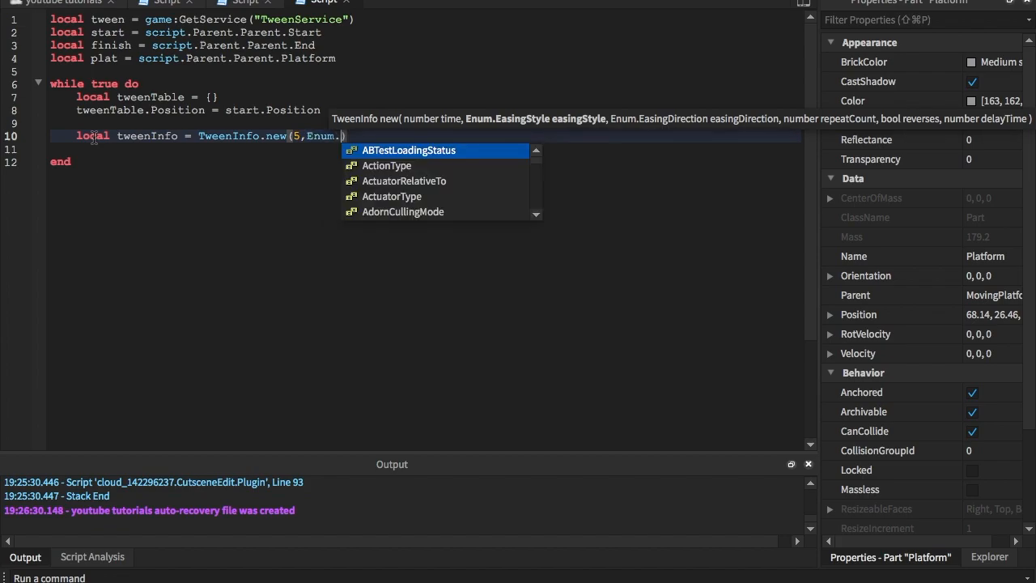
pyautogui.write('eas')
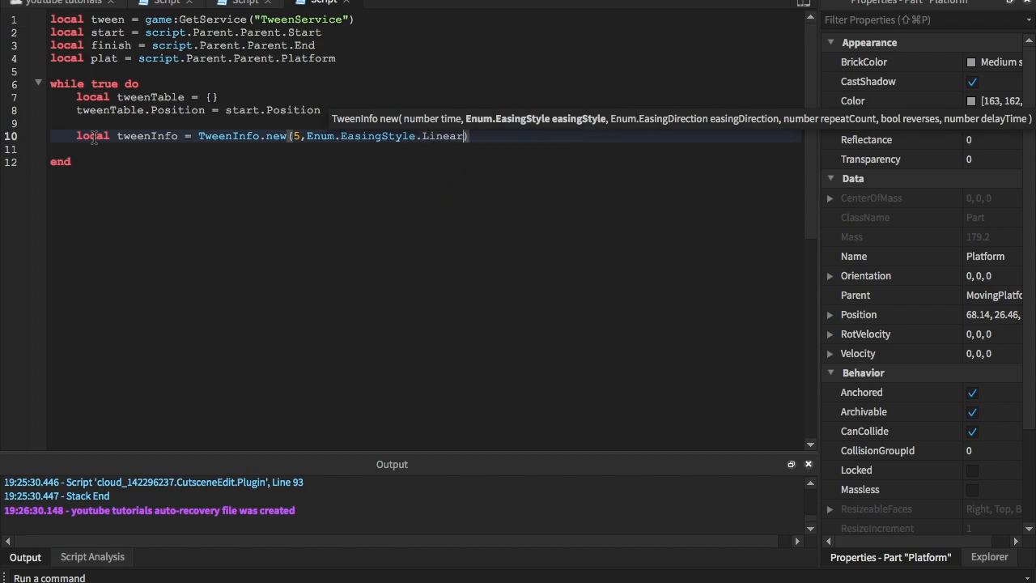
pyautogui.write(',')
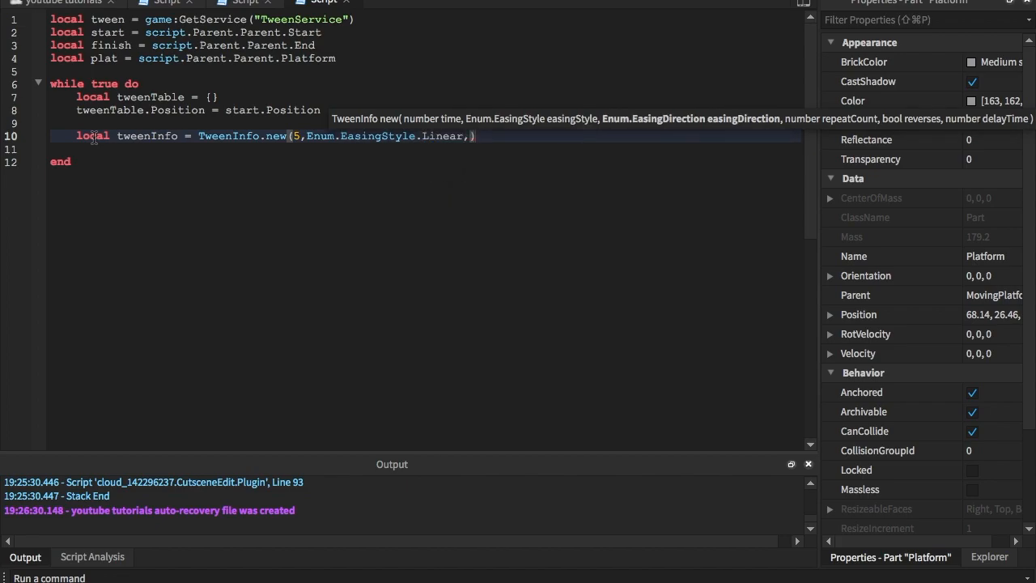
pyautogui.write('ea')
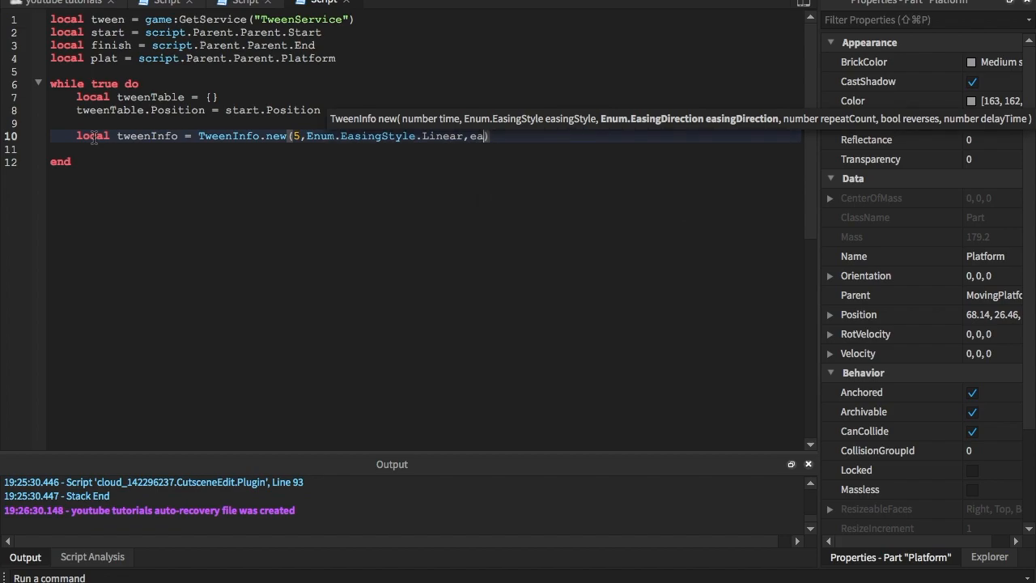
pyautogui.write('Enum.EasingDirection.i')
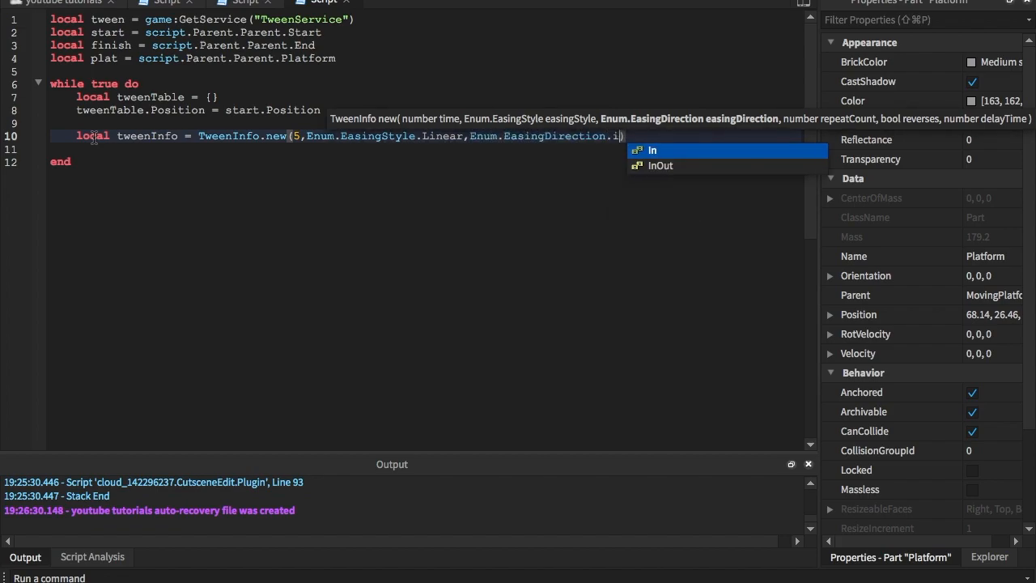
pyautogui.click(652, 150)
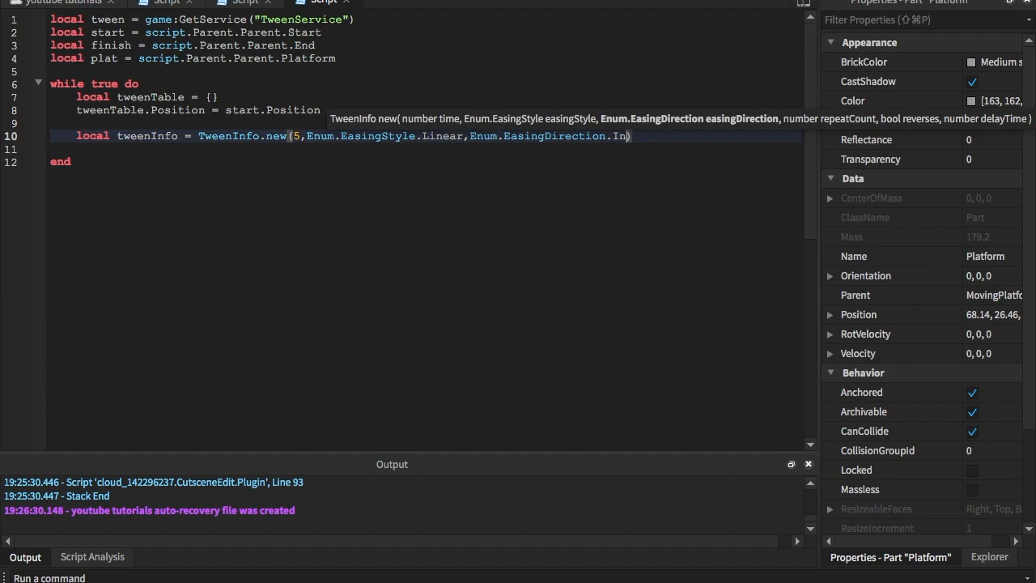
pyautogui.moveTo(1011, 126)
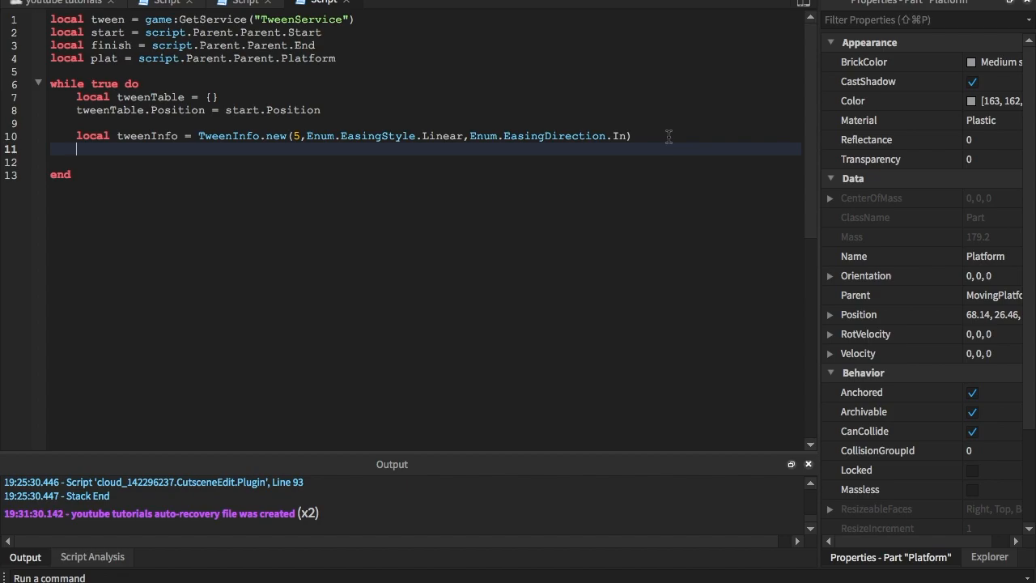
# Step: Write local move = tween:Create(plat, tweenInfo, tweenTable) inside the loop
pyautogui.write('local')
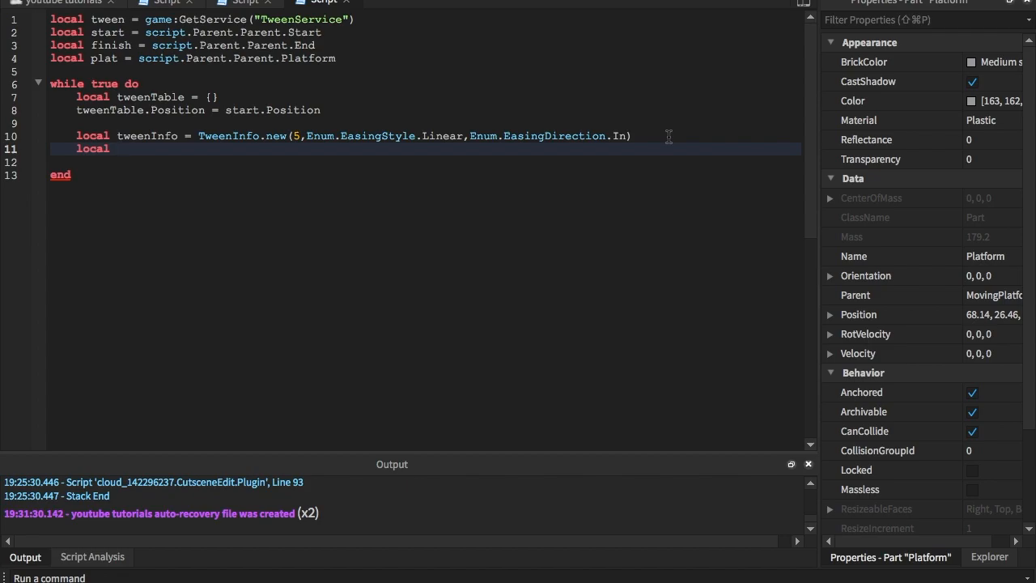
pyautogui.write('move =')
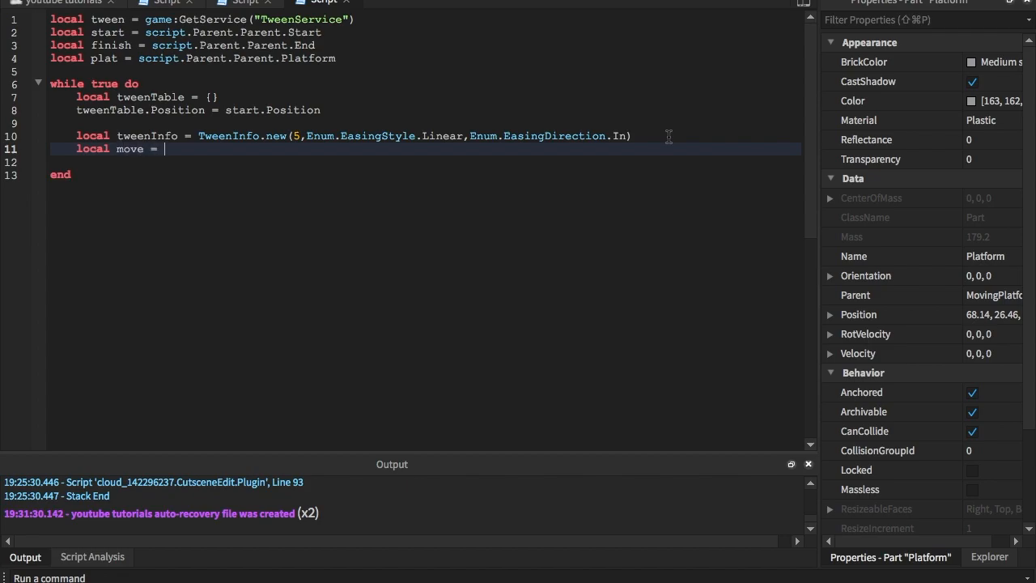
pyautogui.write('tween:Create(')
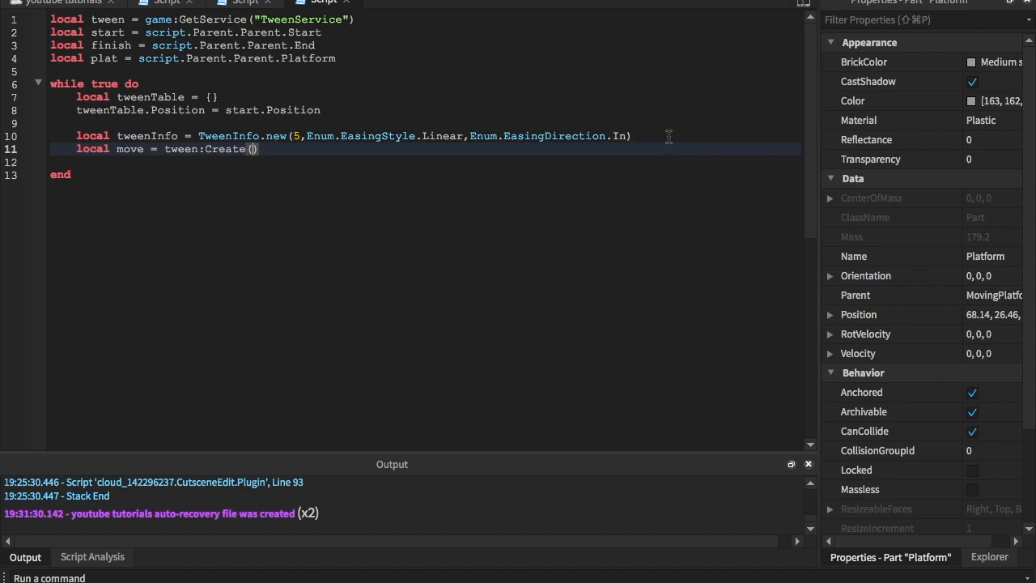
pyautogui.write('plat')
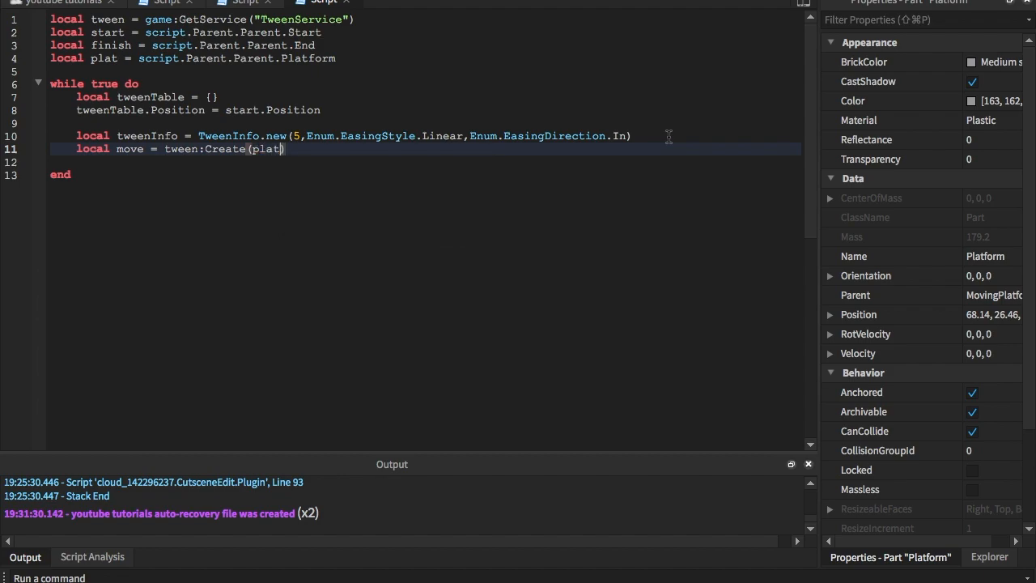
pyautogui.write(',')
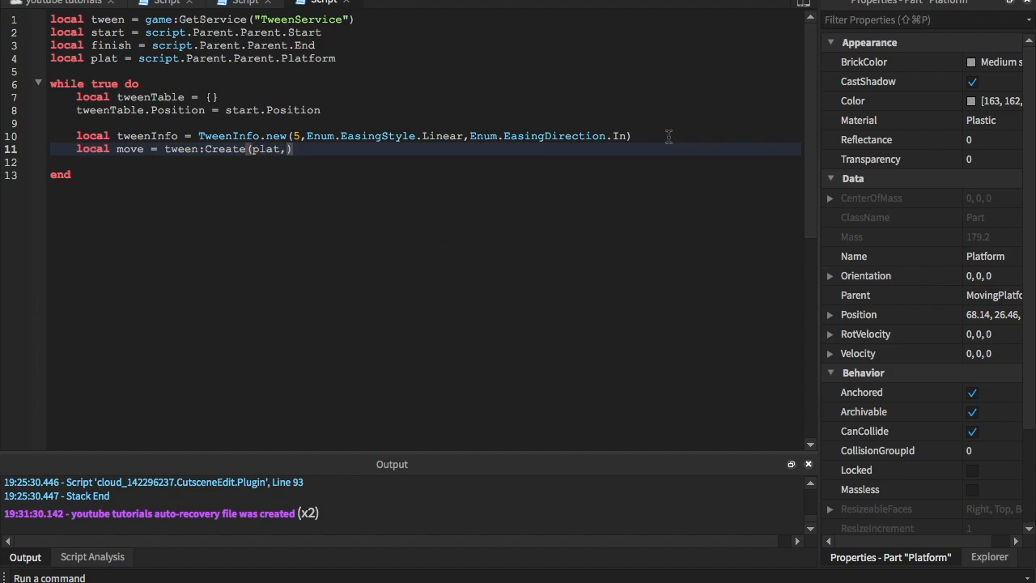
pyautogui.write('tweenInfo')
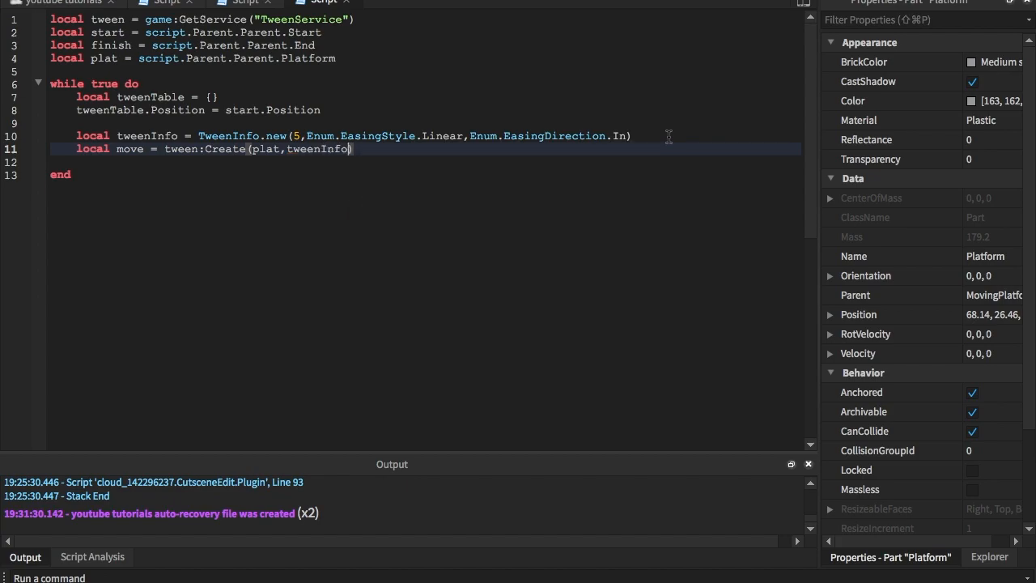
pyautogui.write('tweenTable')
pyautogui.click(424, 162)
pyautogui.write('move')
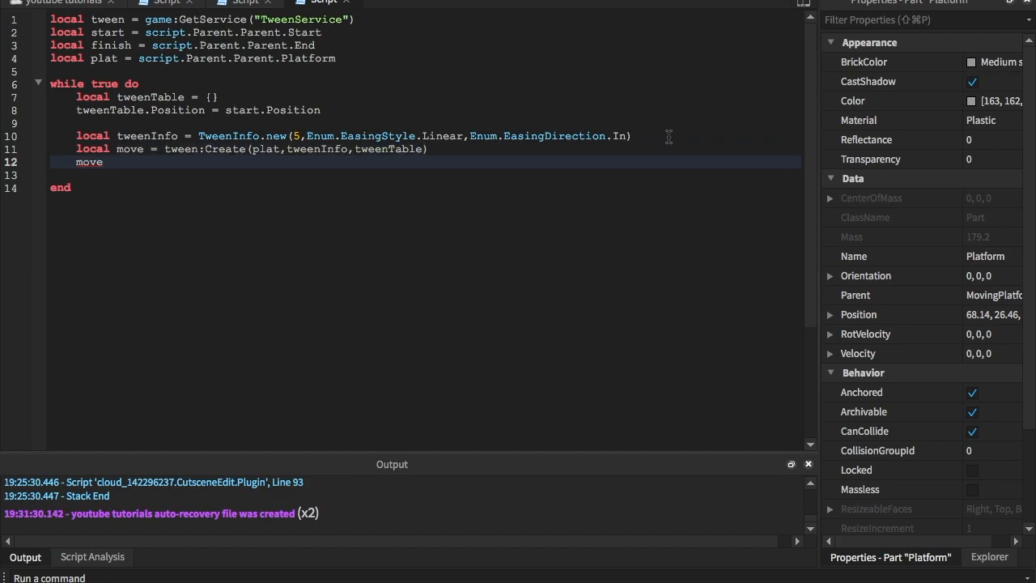
# Step: Call move:Play() to run the tween
pyautogui.write(':')
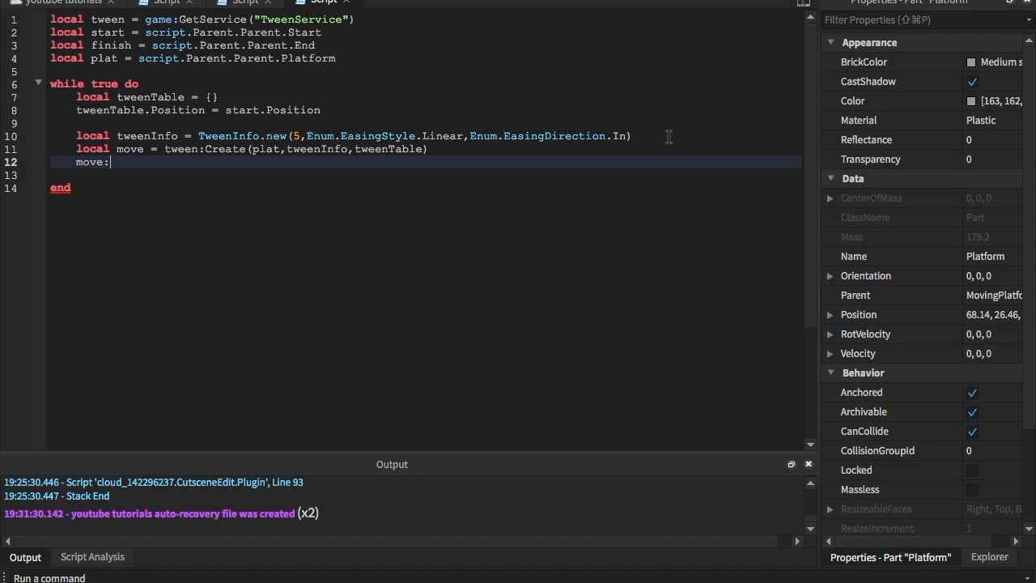
pyautogui.write('Play')
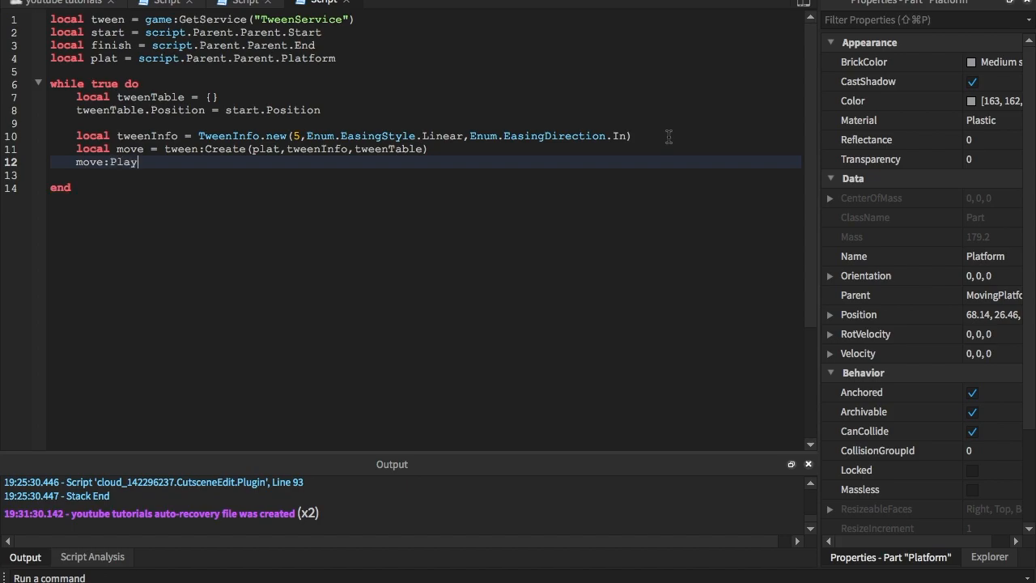
pyautogui.write('()')
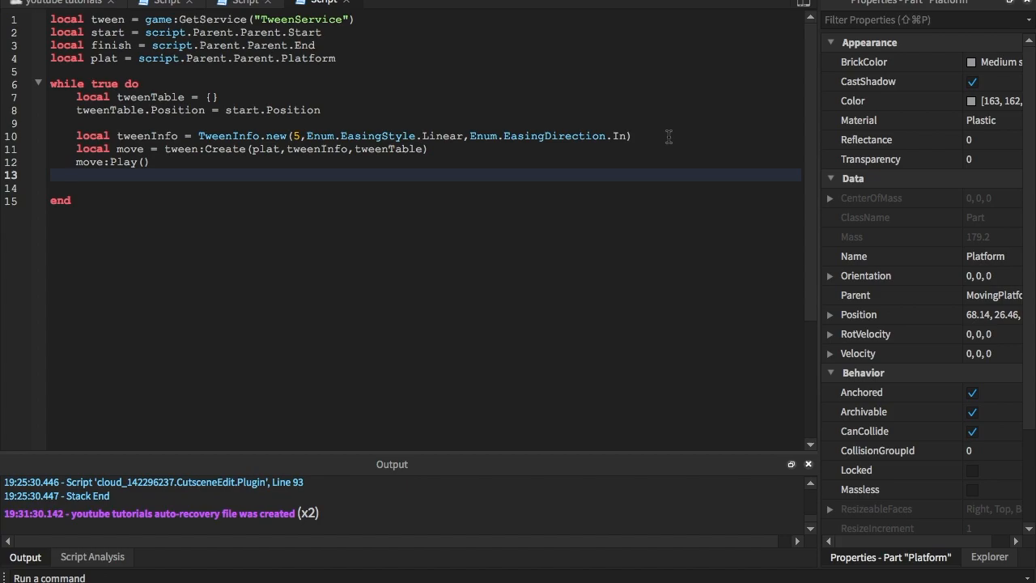
# Step: Add wait(7) after playing and duplicate the tween block below it
pyautogui.write('wait()')
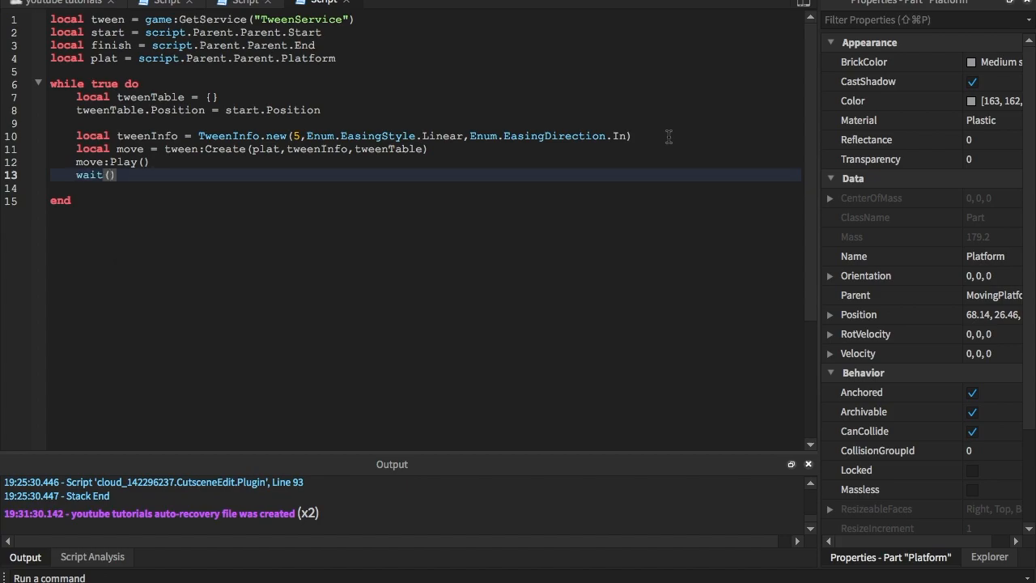
pyautogui.write('7')
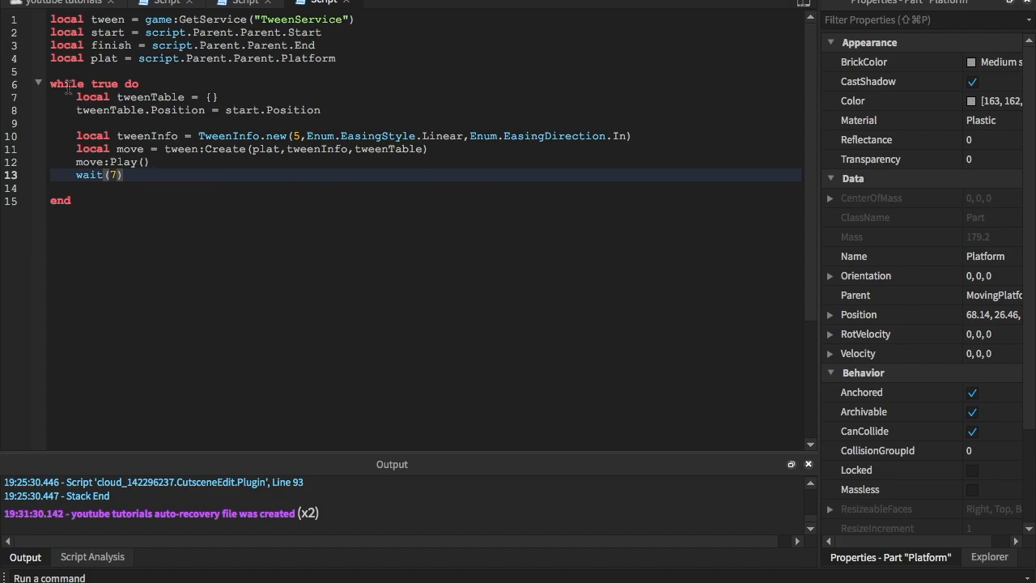
pyautogui.moveTo(78, 98); pyautogui.dragTo(193, 162)
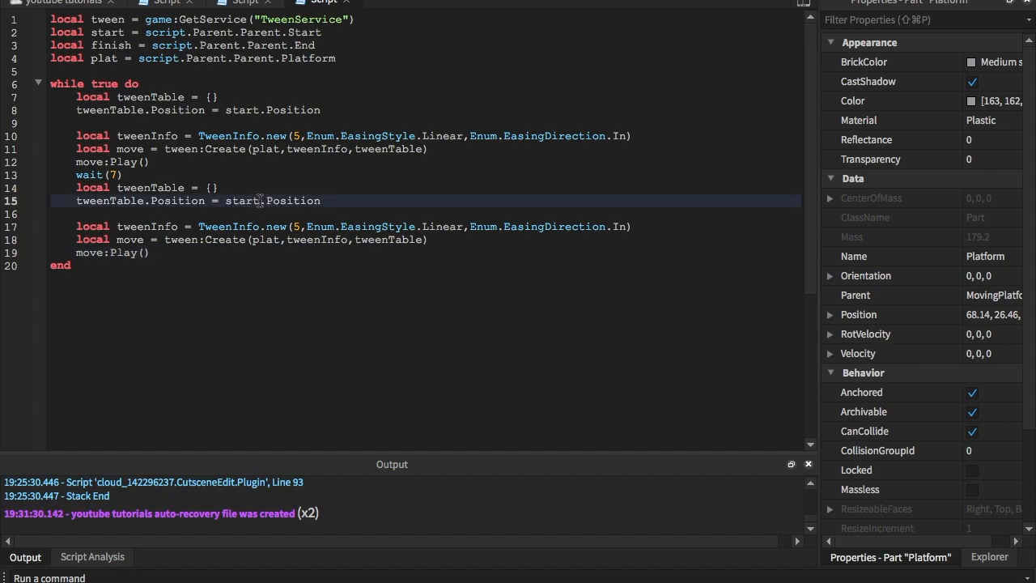
# Step: Change the copied target to finish.Position and end the loop with another wait(7)
pyautogui.write('finish')
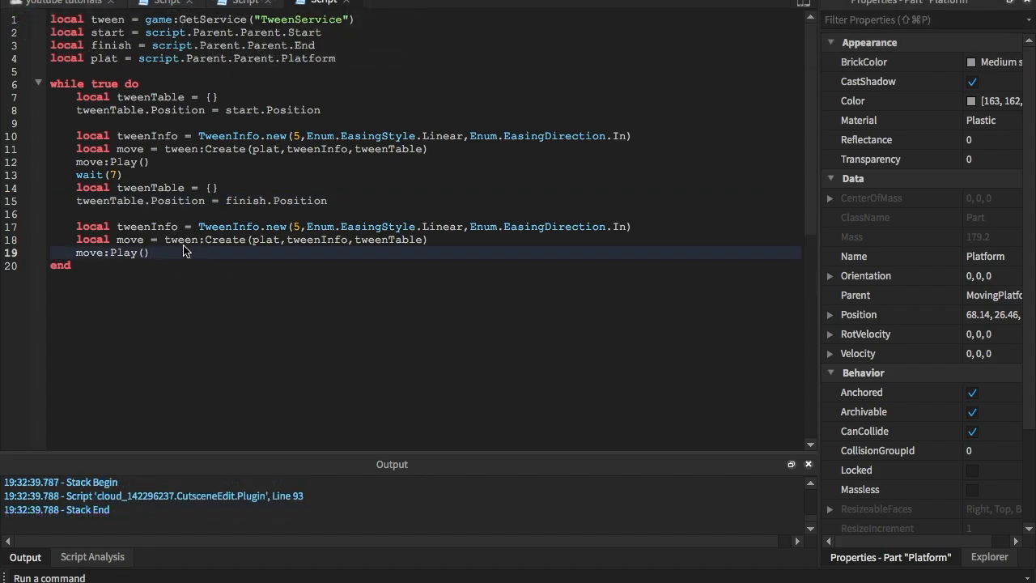
pyautogui.write('wait()')
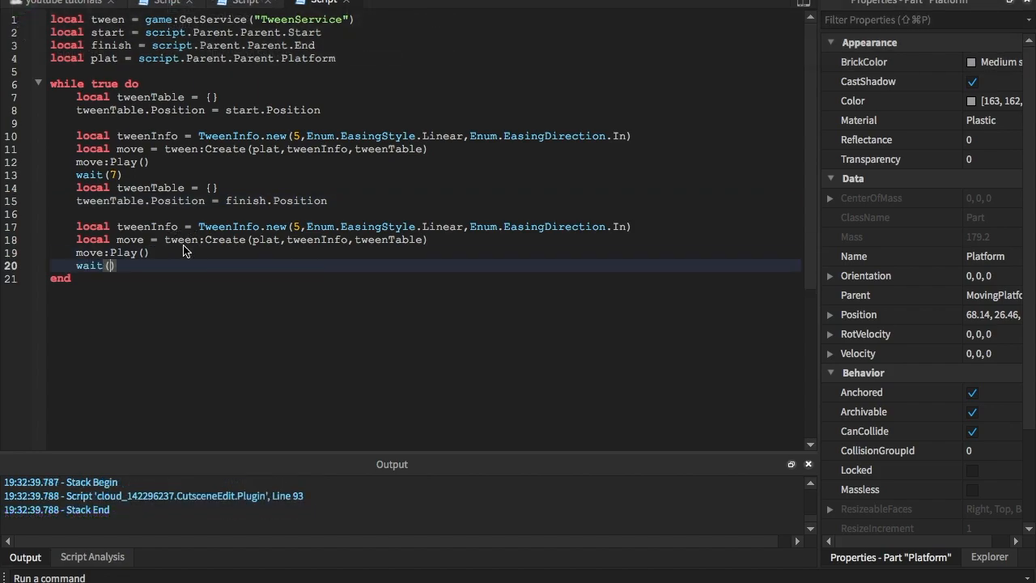
pyautogui.write('7')
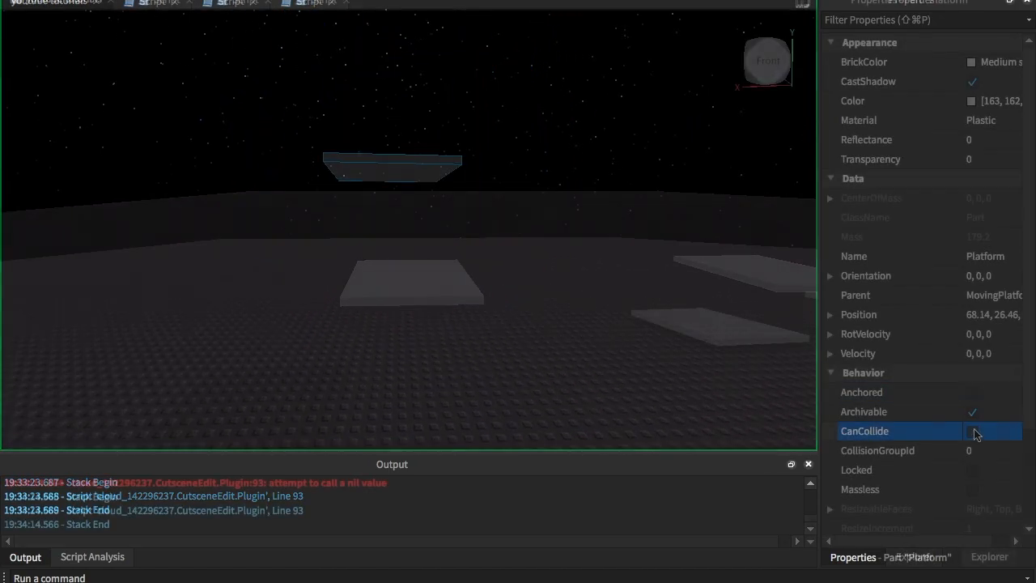
# Step: Test the platform, then restore Platform's Anchored and CanCollide in Properties
pyautogui.click(950, 431)
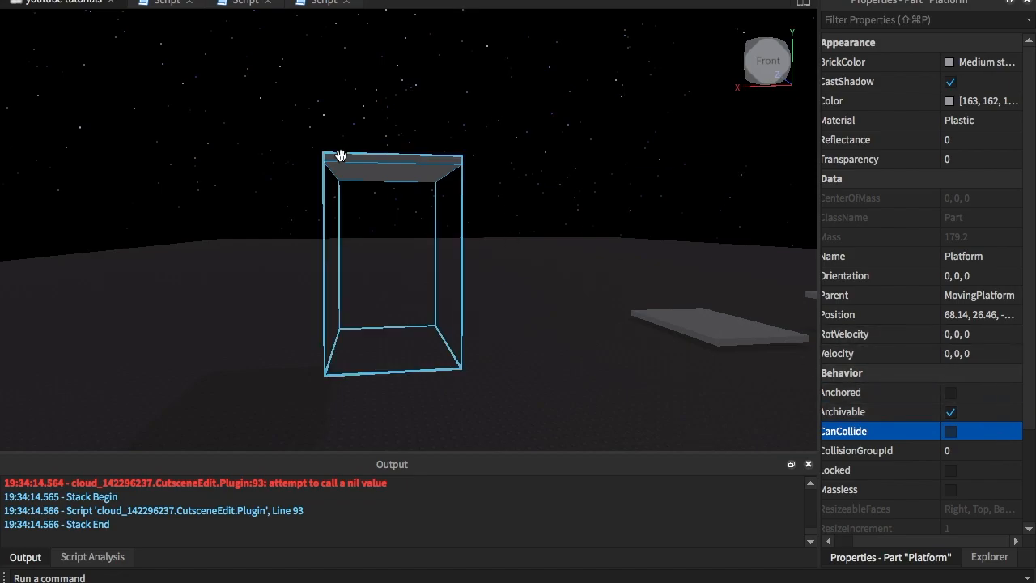
pyautogui.click(25, 13)
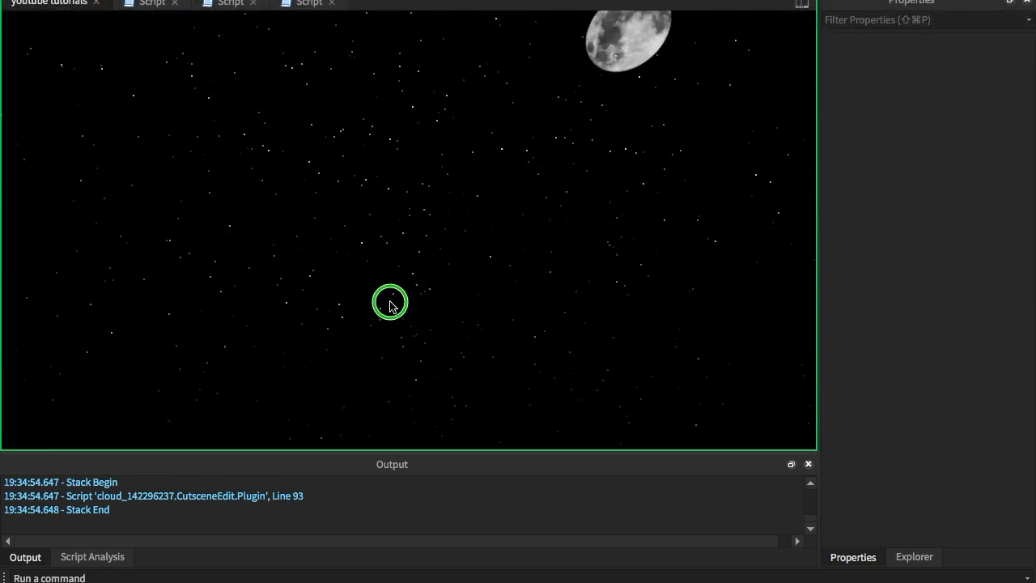
pyautogui.moveTo(391, 304); pyautogui.dragTo(390, 305)
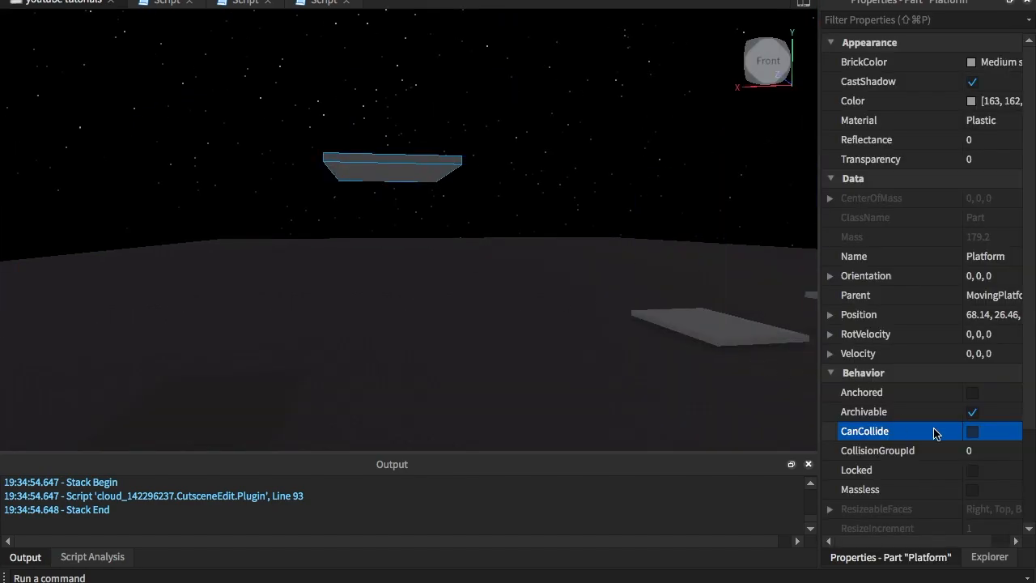
pyautogui.click(971, 431)
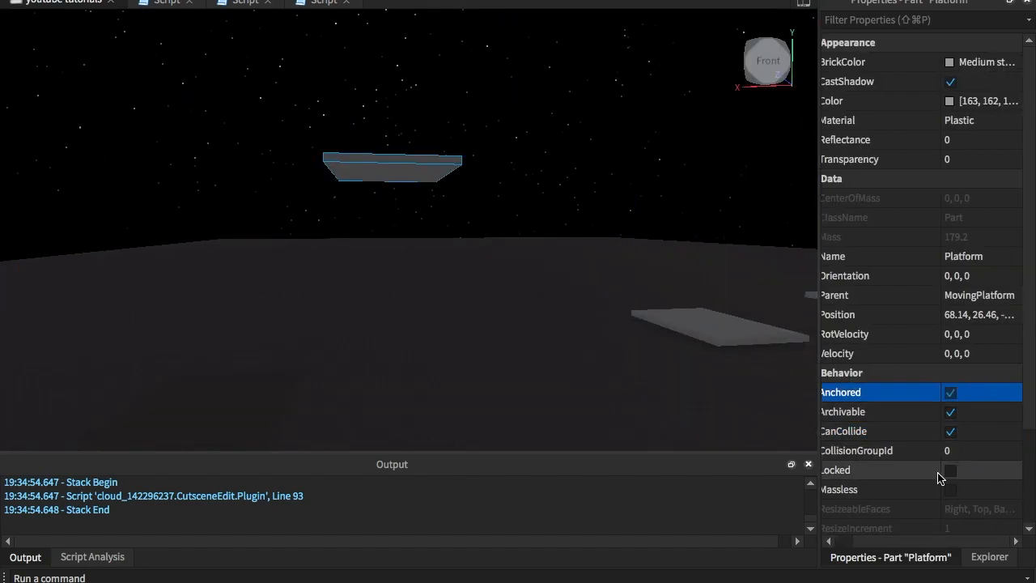